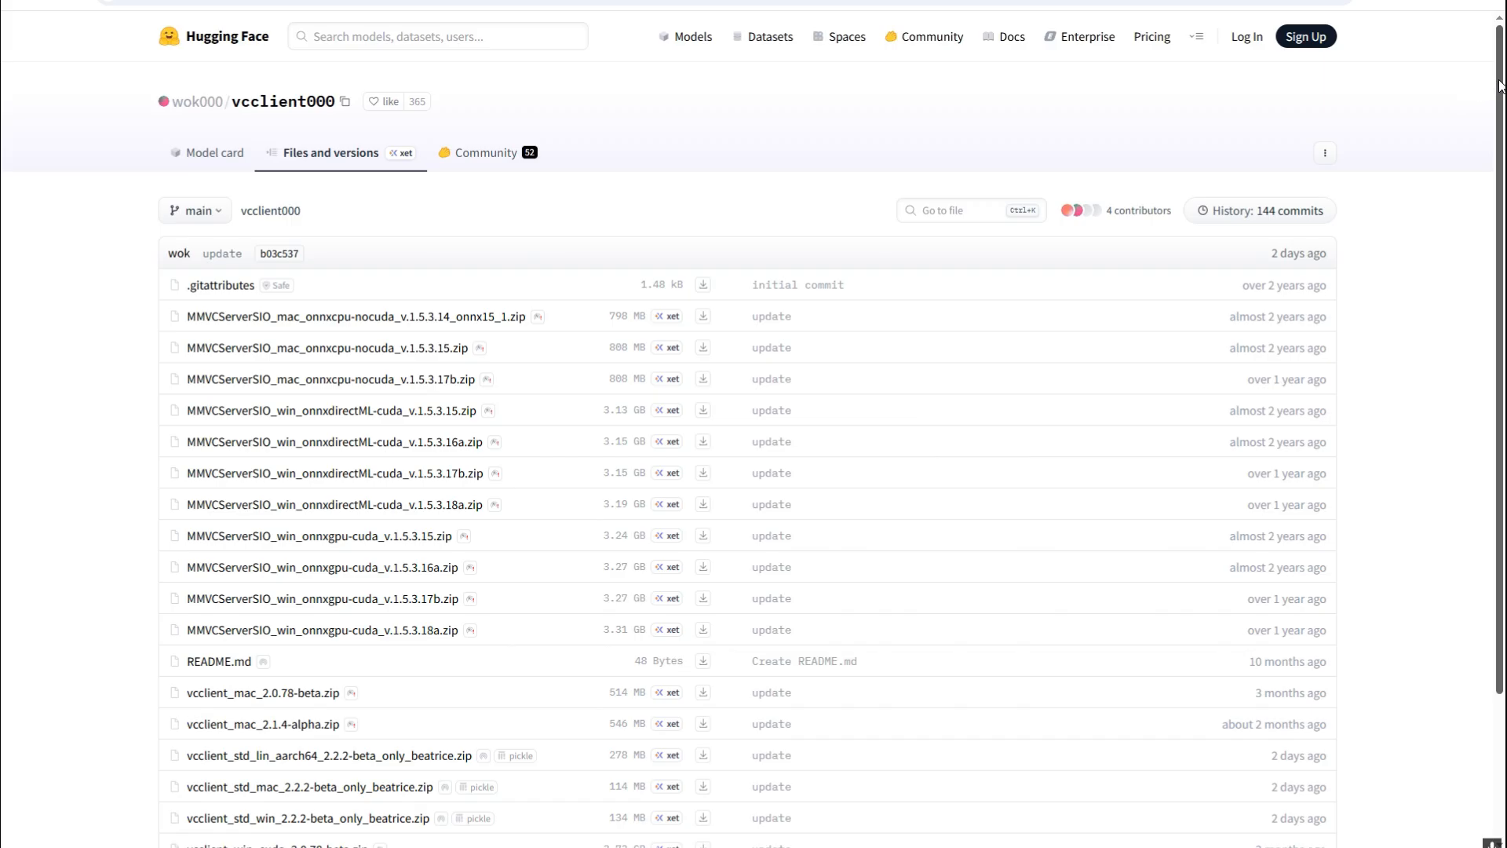
# Bring up extraction options for the vcclient_win_cuda_2.0.78-beta zip archive
pyautogui.scroll(-3)
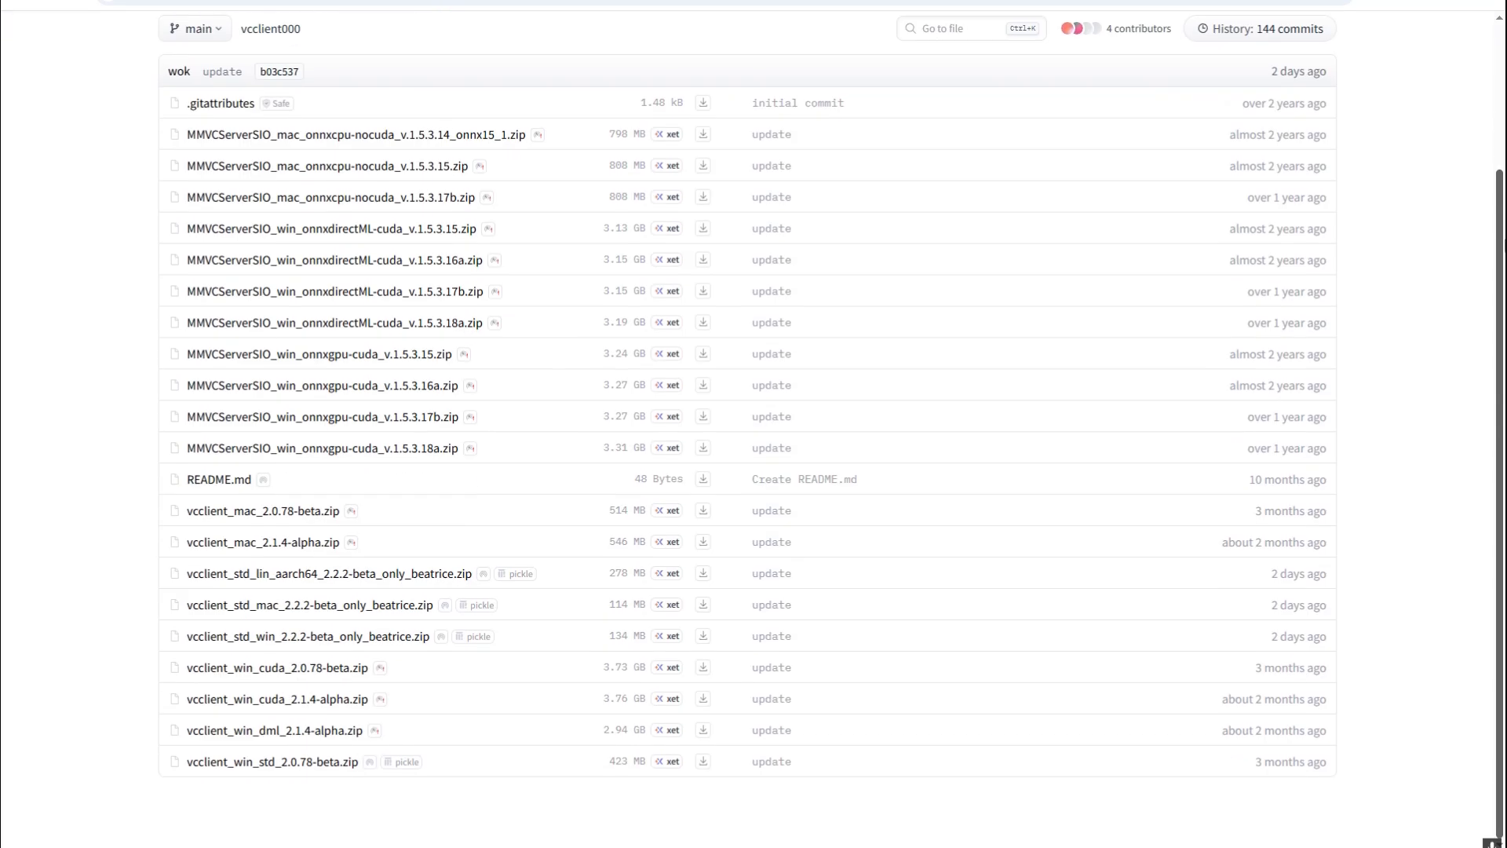
pyautogui.moveTo(138, 485)
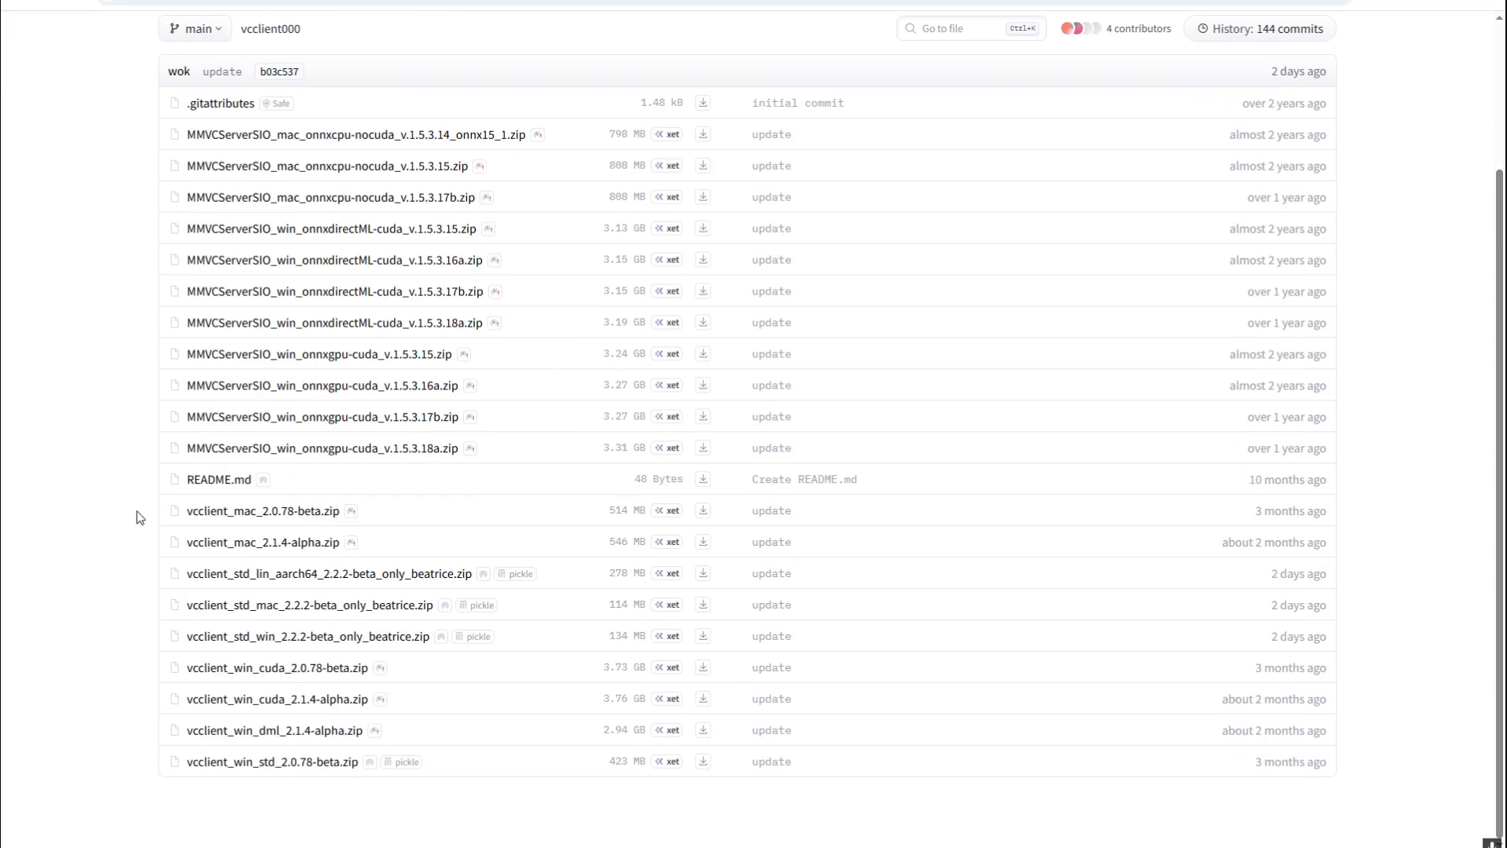
pyautogui.moveTo(394, 546)
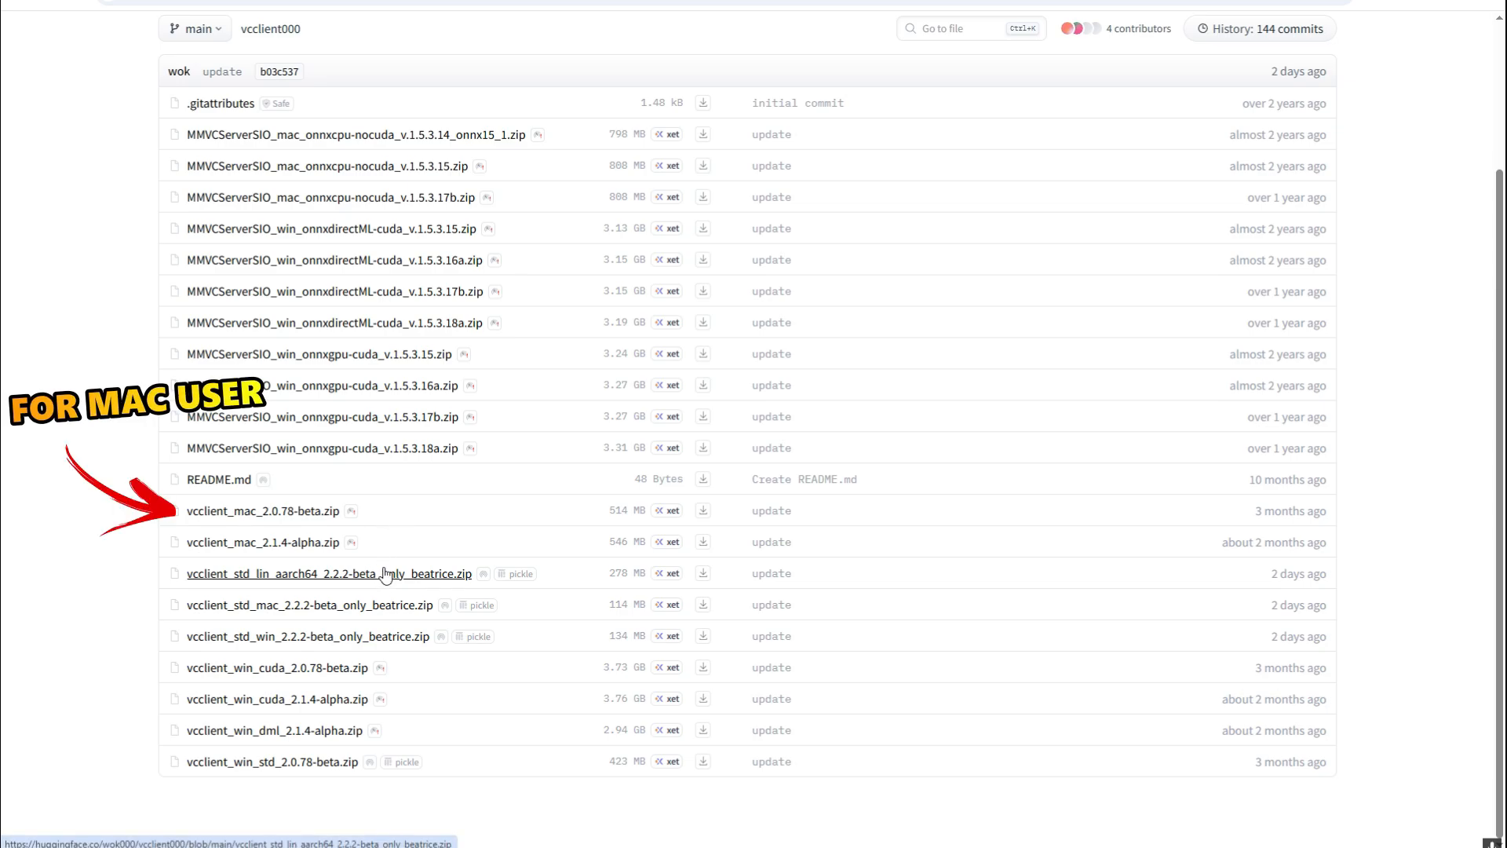
pyautogui.moveTo(377, 611)
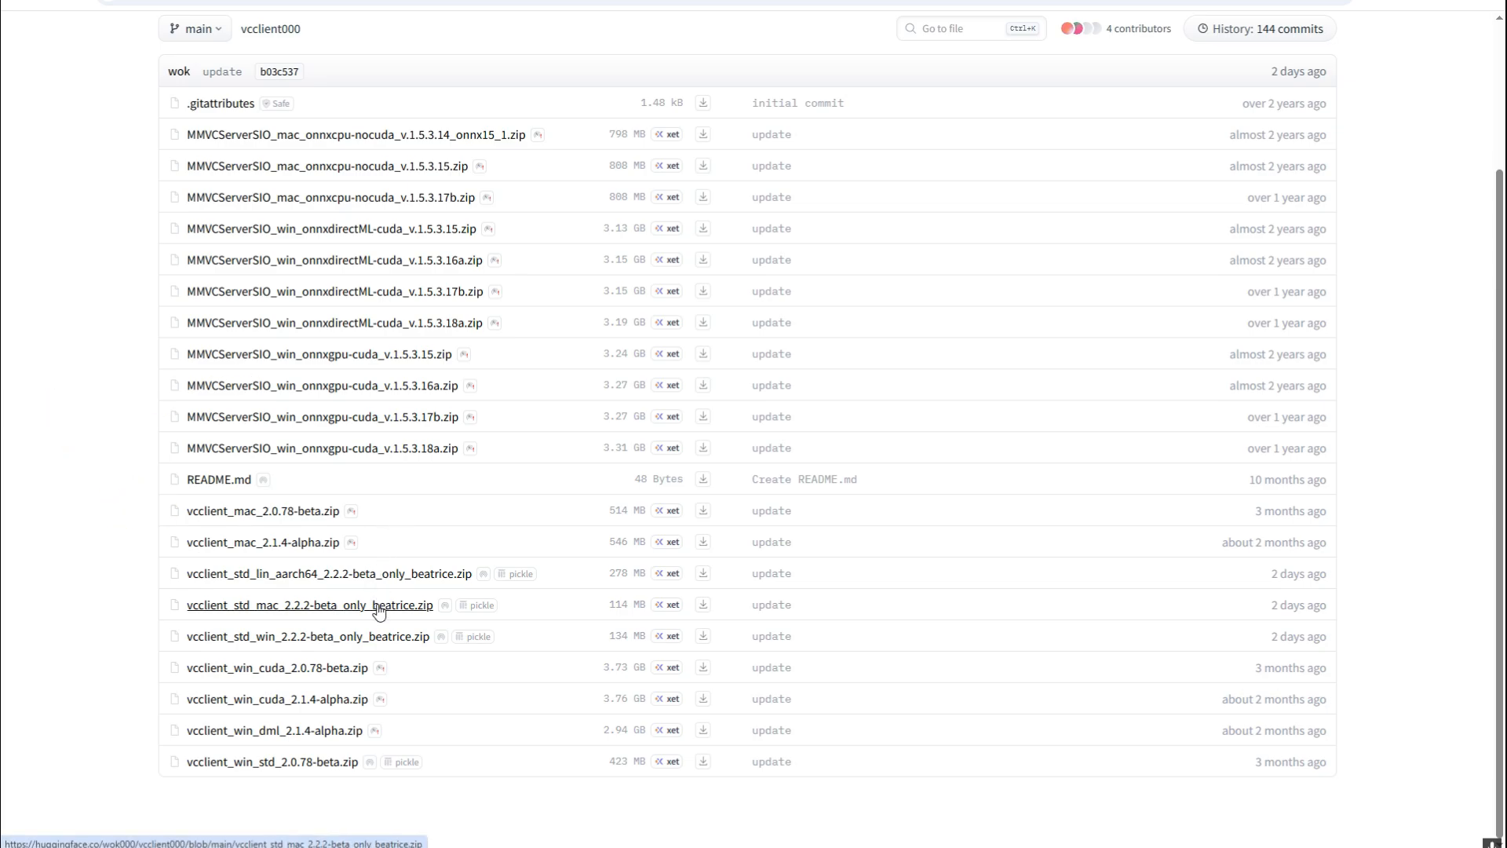
pyautogui.moveTo(363, 656)
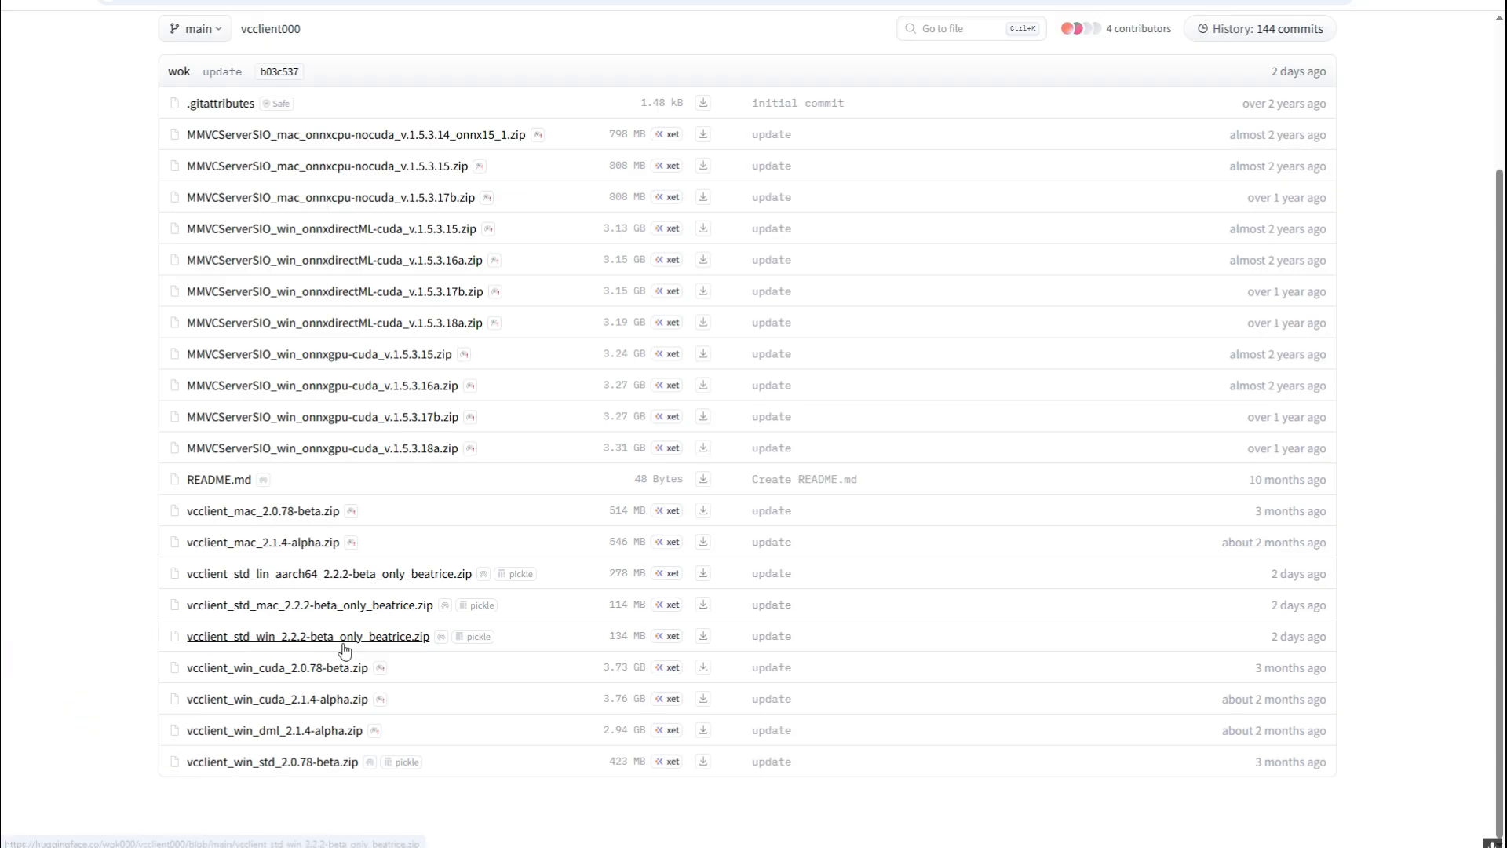
pyautogui.moveTo(221, 650)
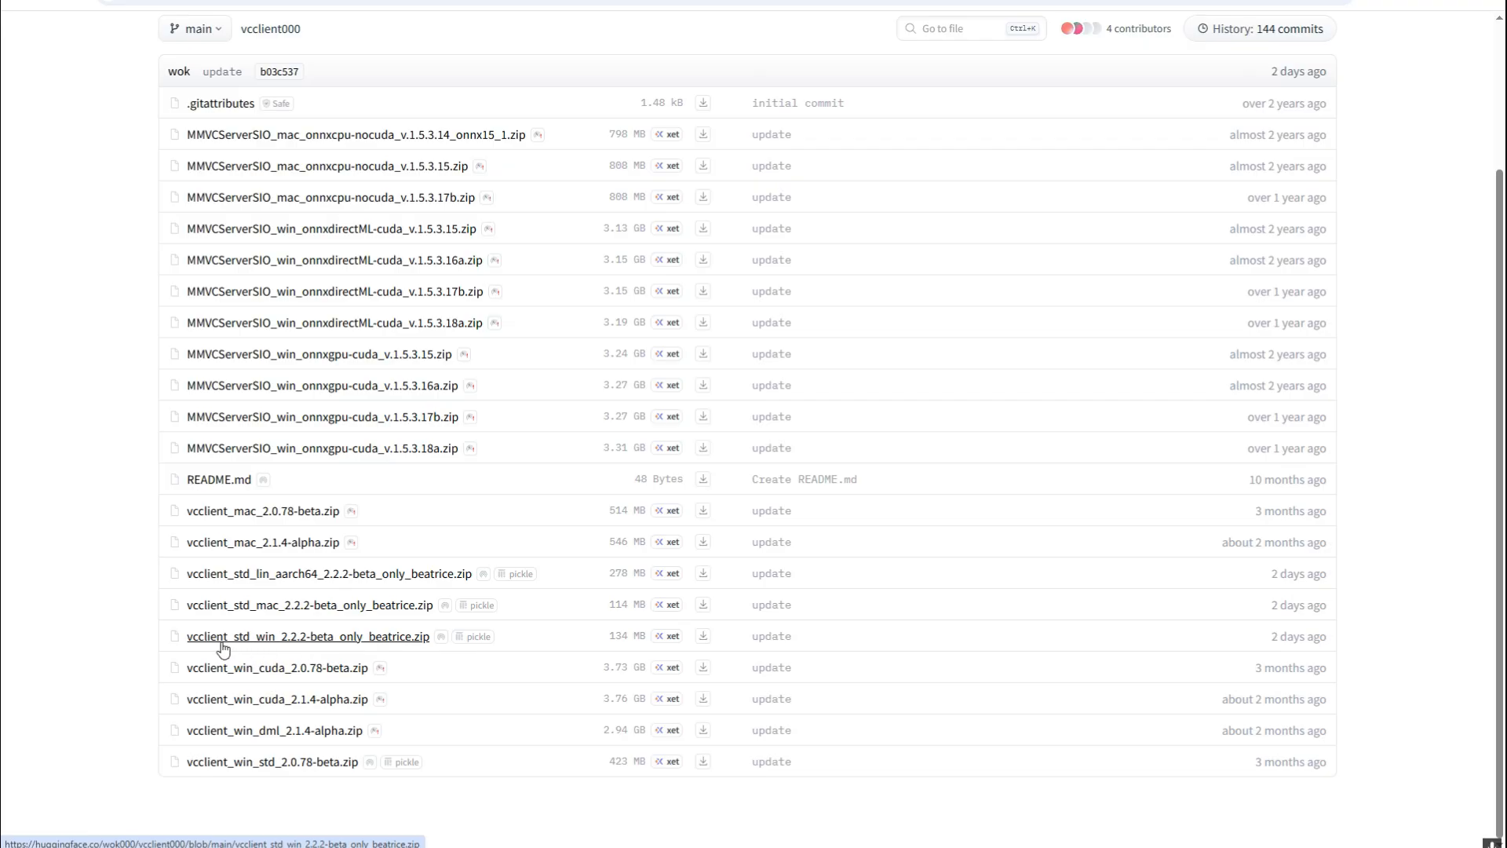
pyautogui.moveTo(312, 609)
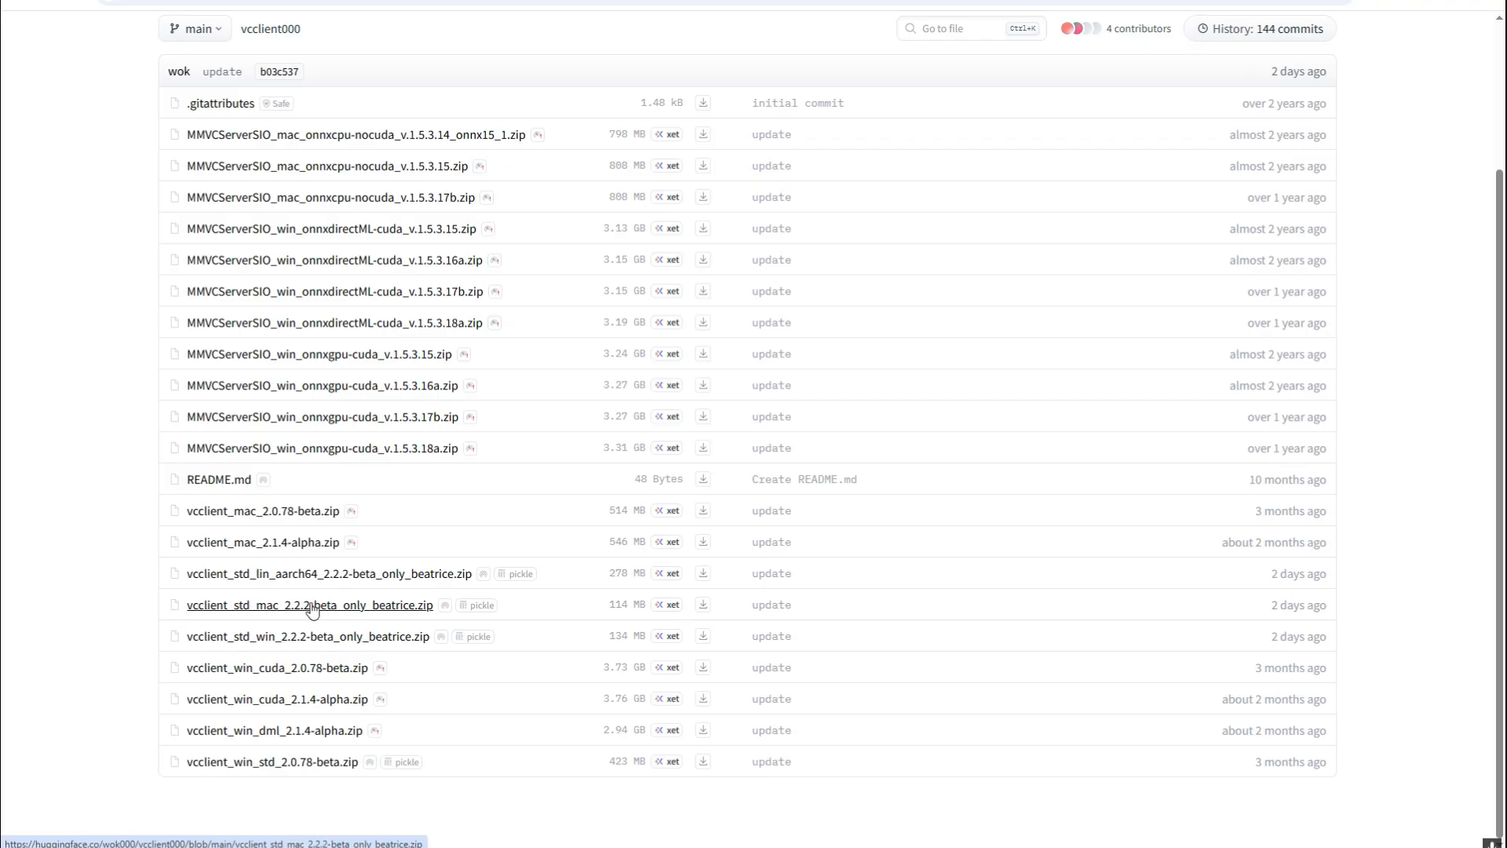
pyautogui.moveTo(273, 615)
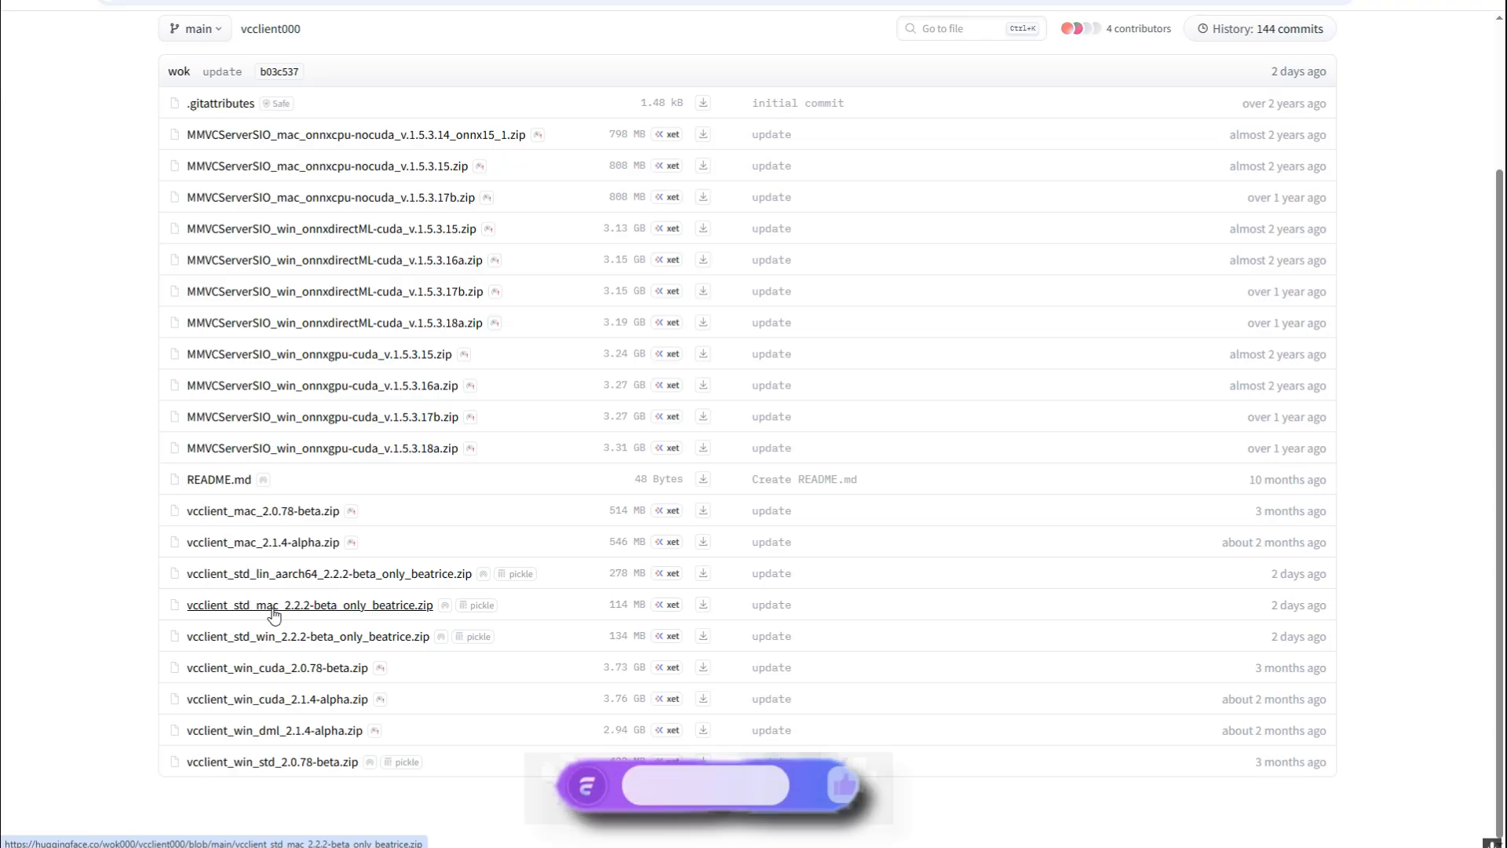
pyautogui.moveTo(242, 640)
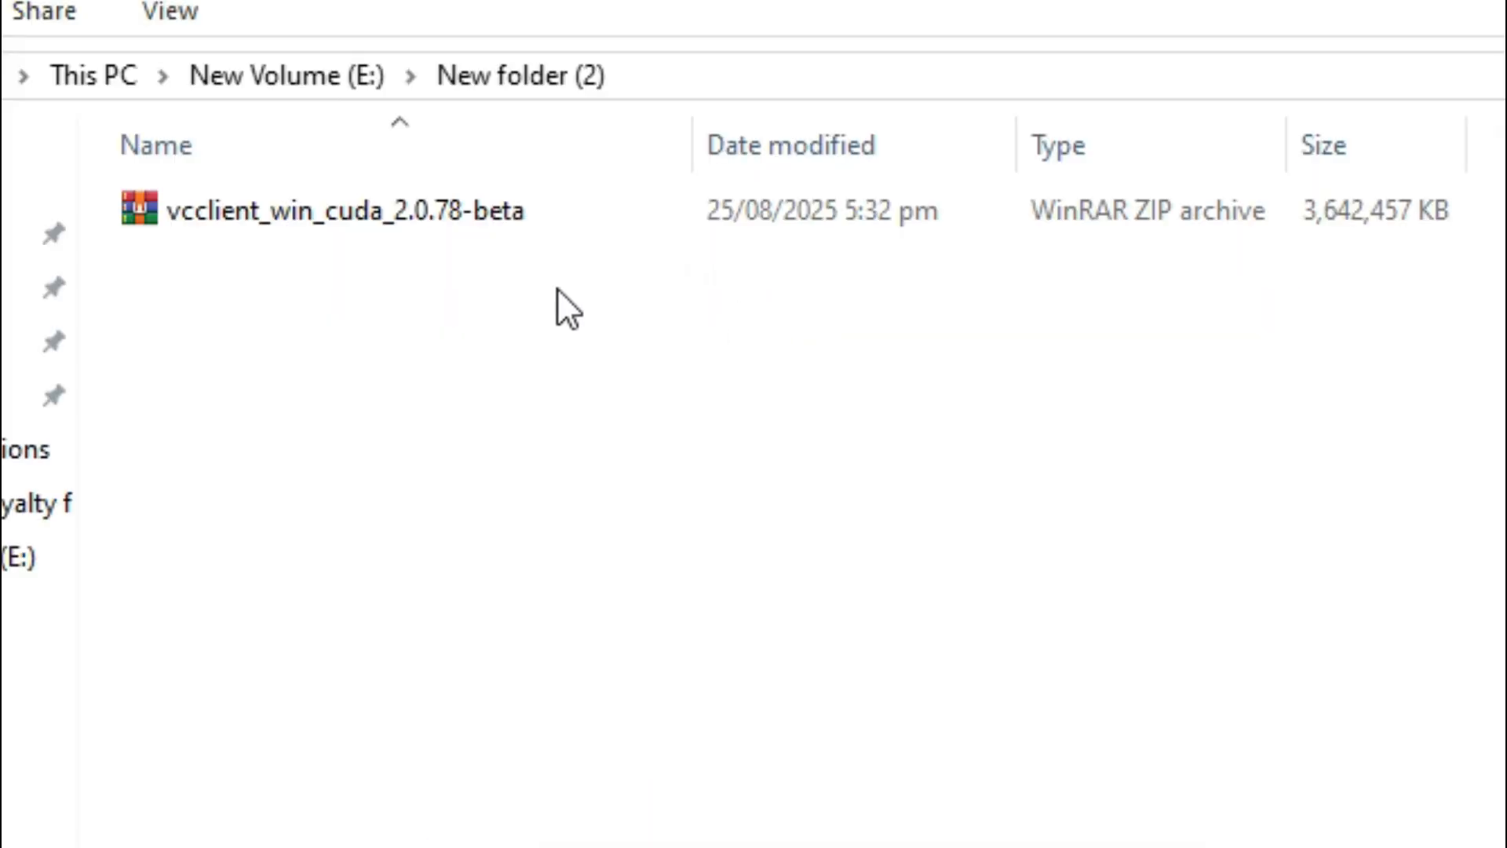
pyautogui.rightClick(331, 211)
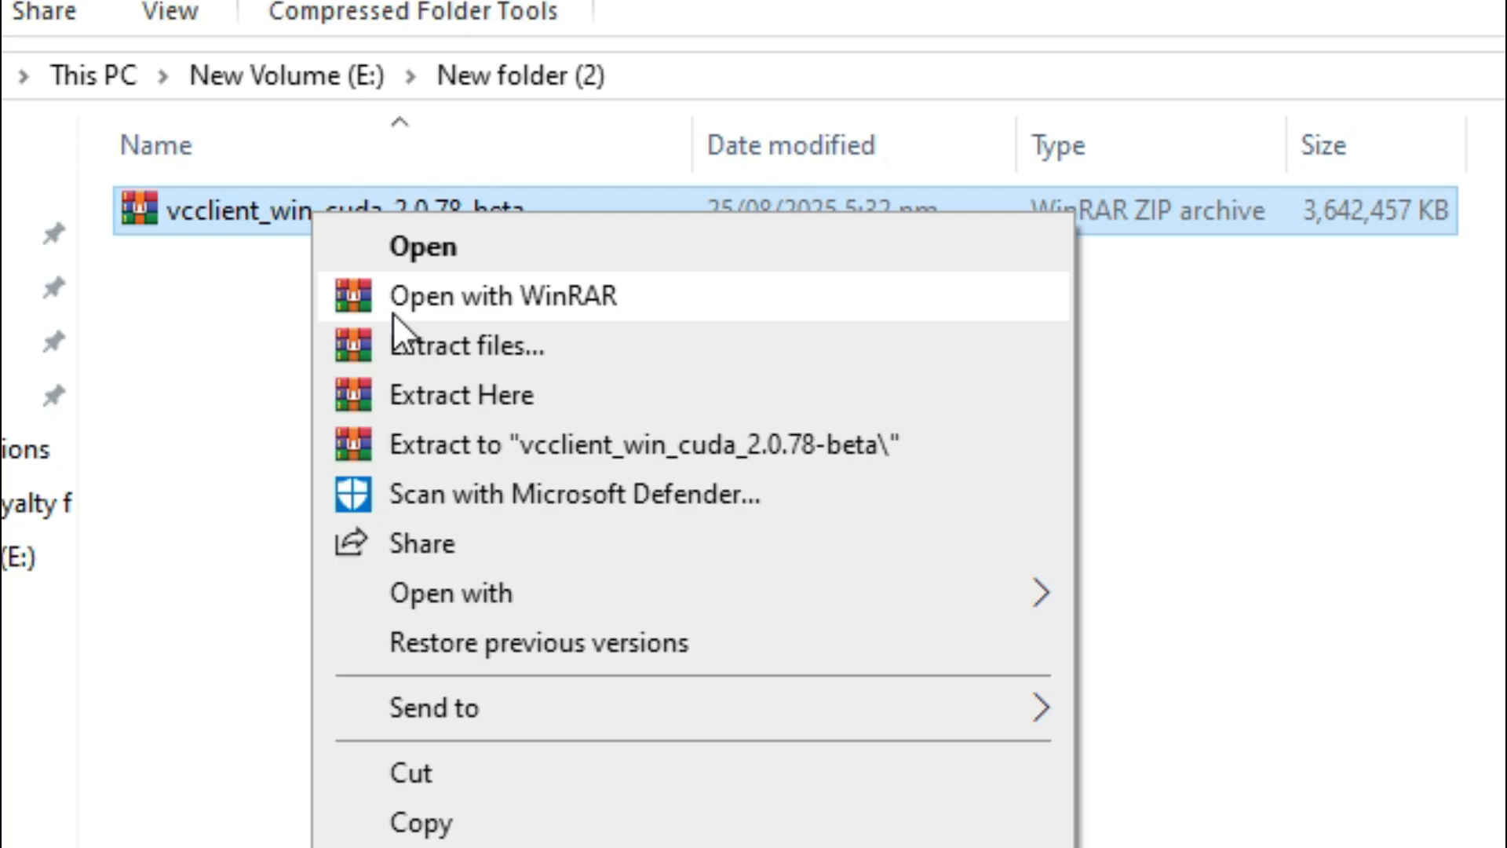
pyautogui.moveTo(433, 444)
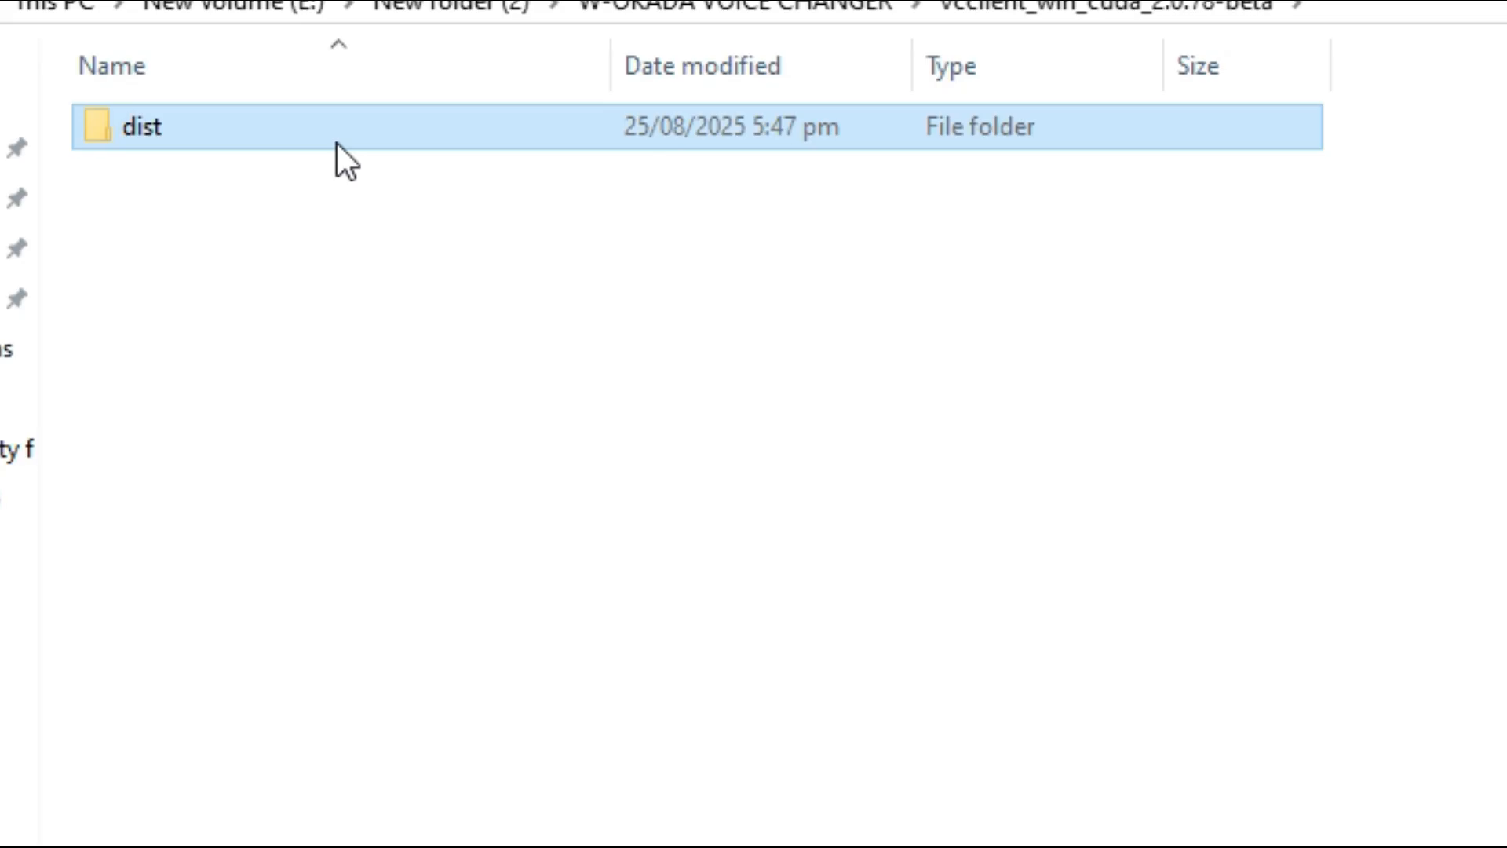
# Enter the dist folder and bring up options for the main application
pyautogui.doubleClick(138, 127)
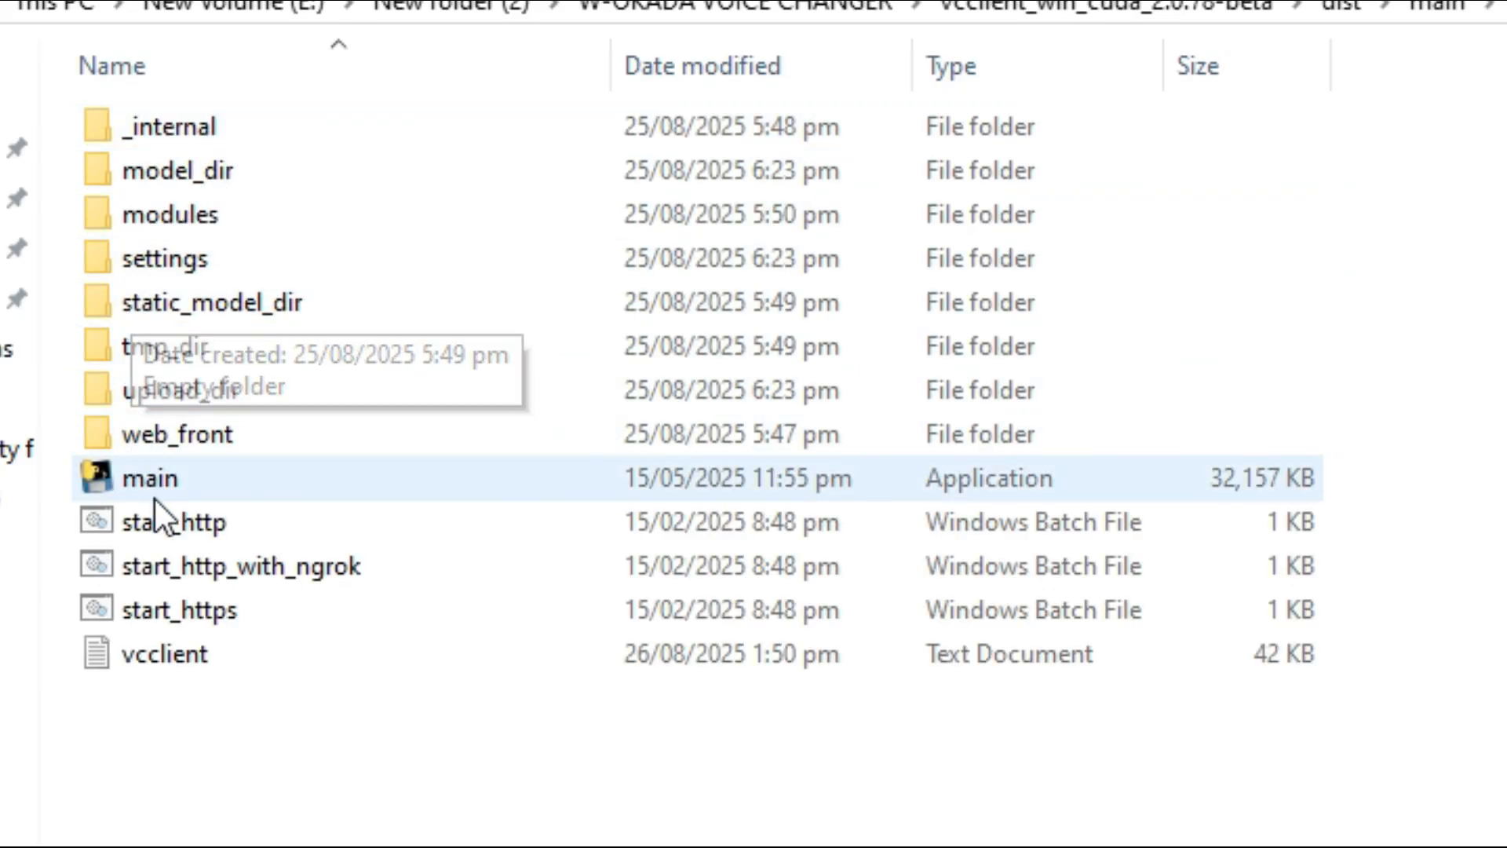
pyautogui.rightClick(174, 521)
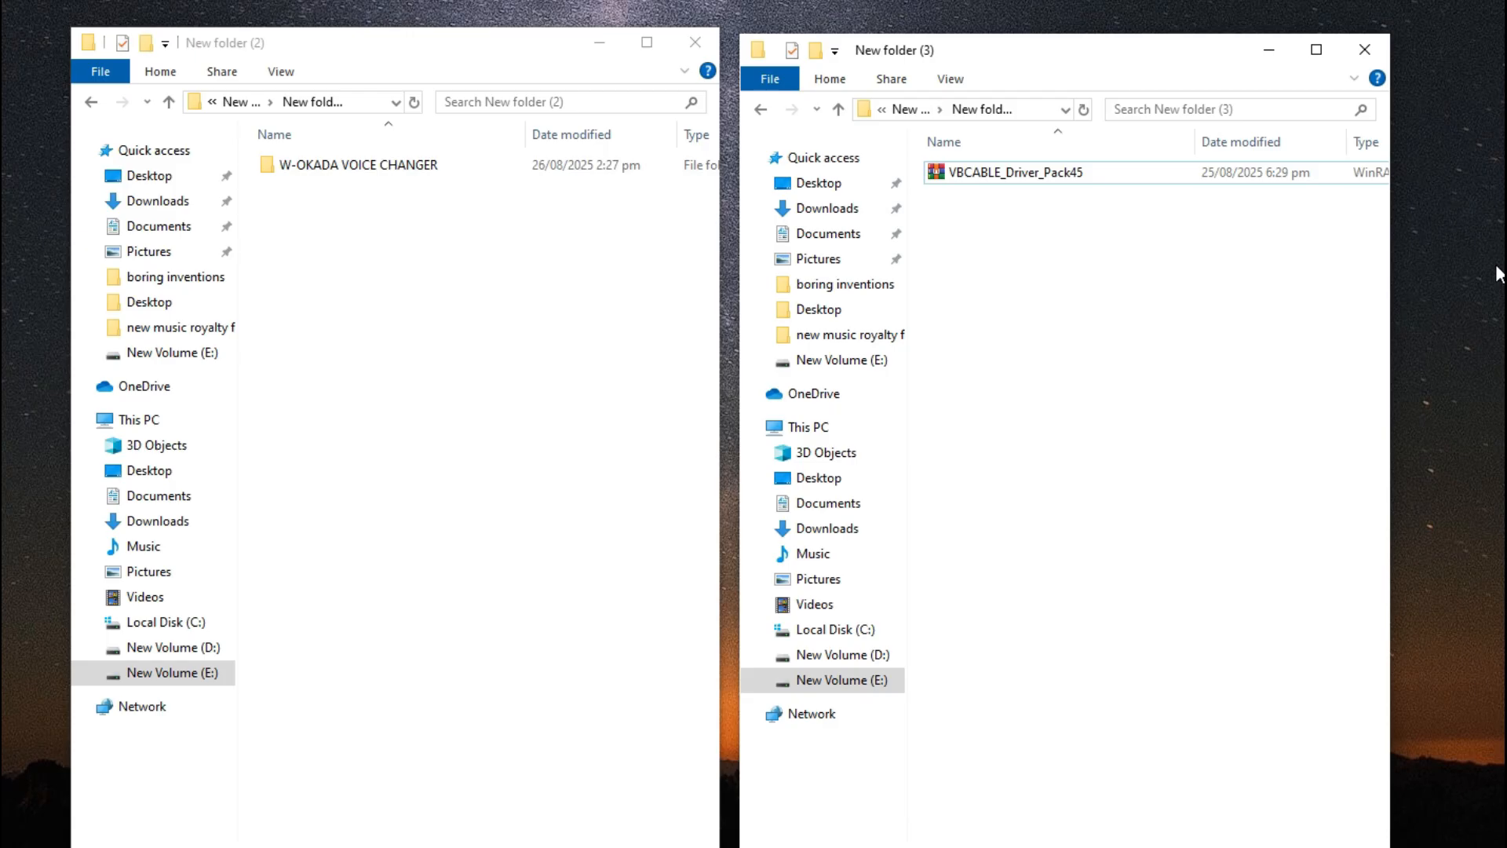
# Extract the VBCABLE_Driver_Pack45 archive into a folder
pyautogui.click(1016, 195)
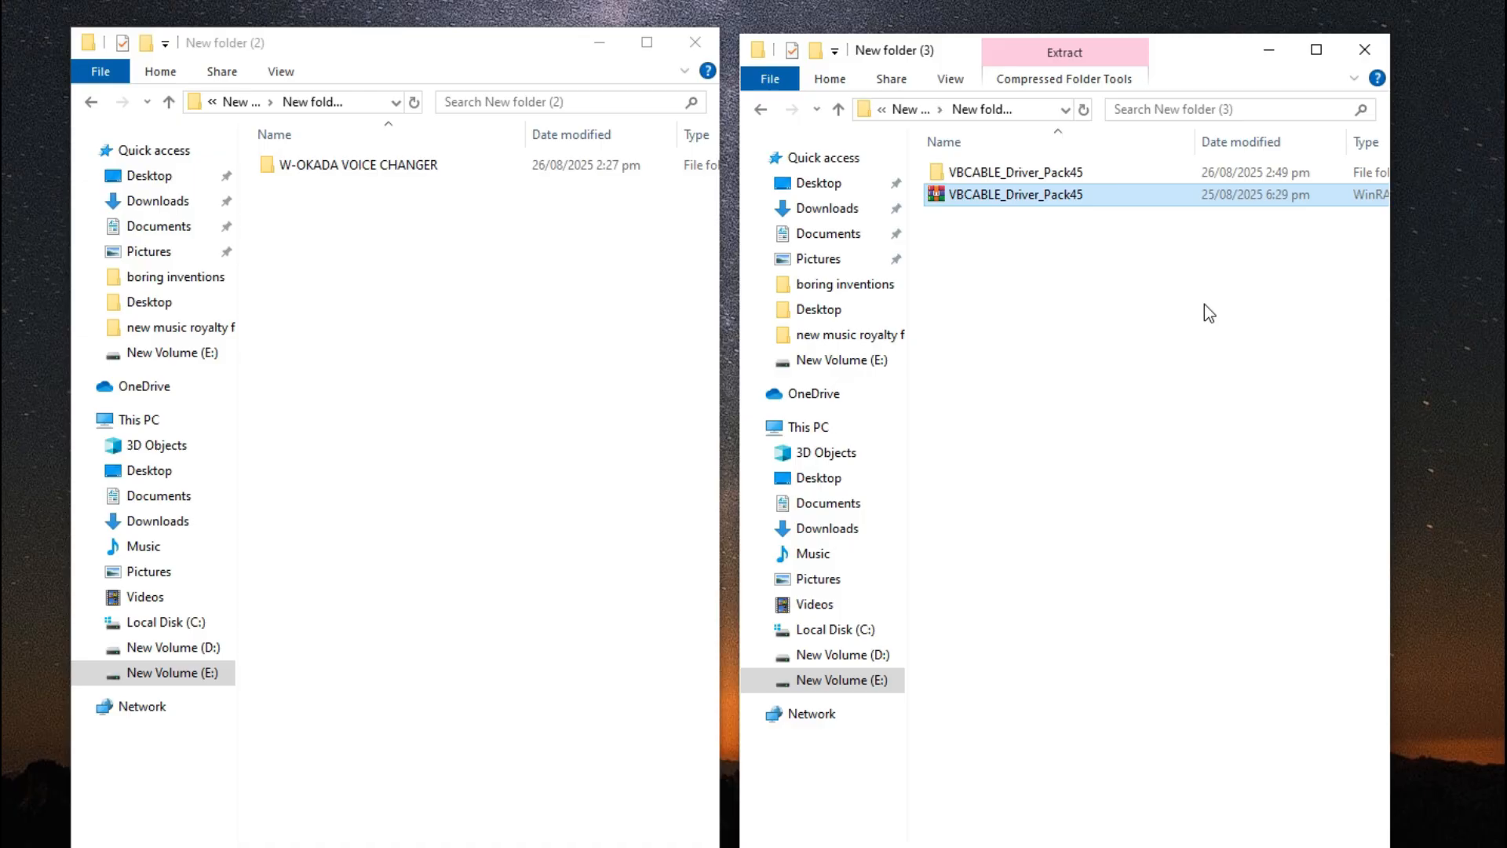
pyautogui.rightClick(1009, 172)
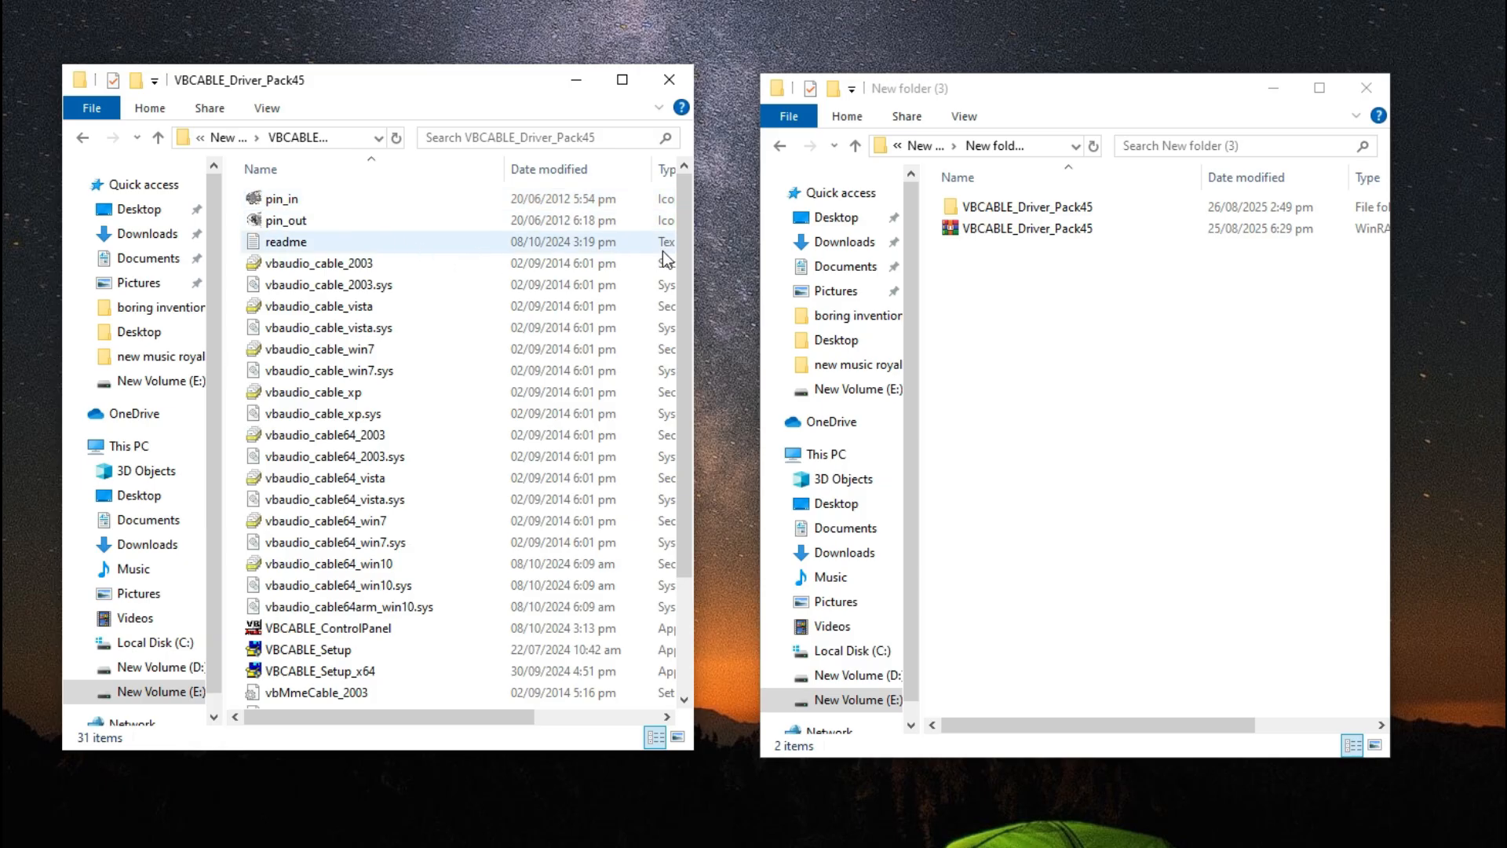
pyautogui.scroll(-3)
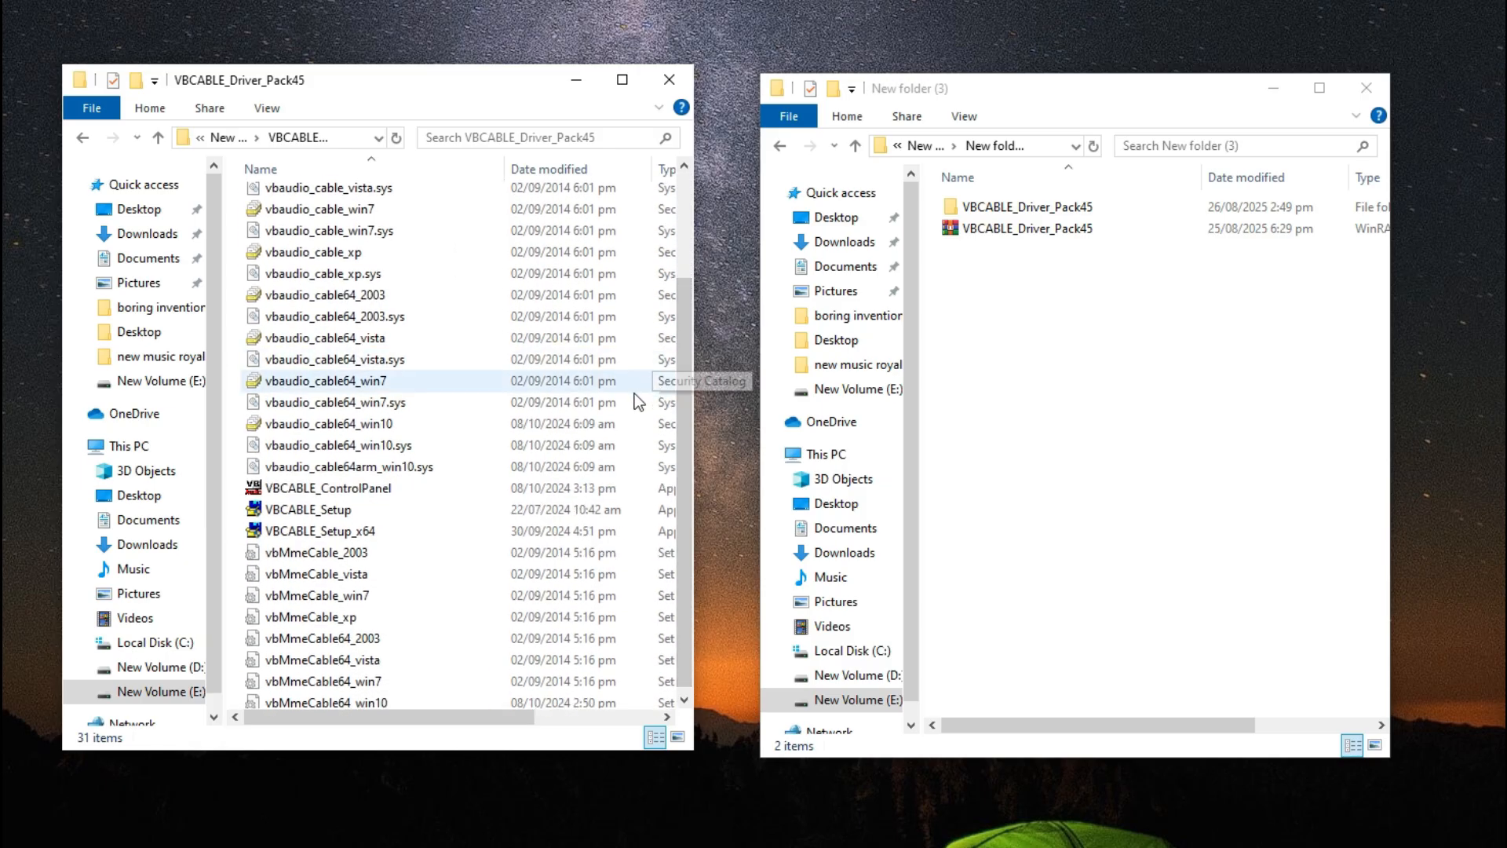
pyautogui.moveTo(317, 531)
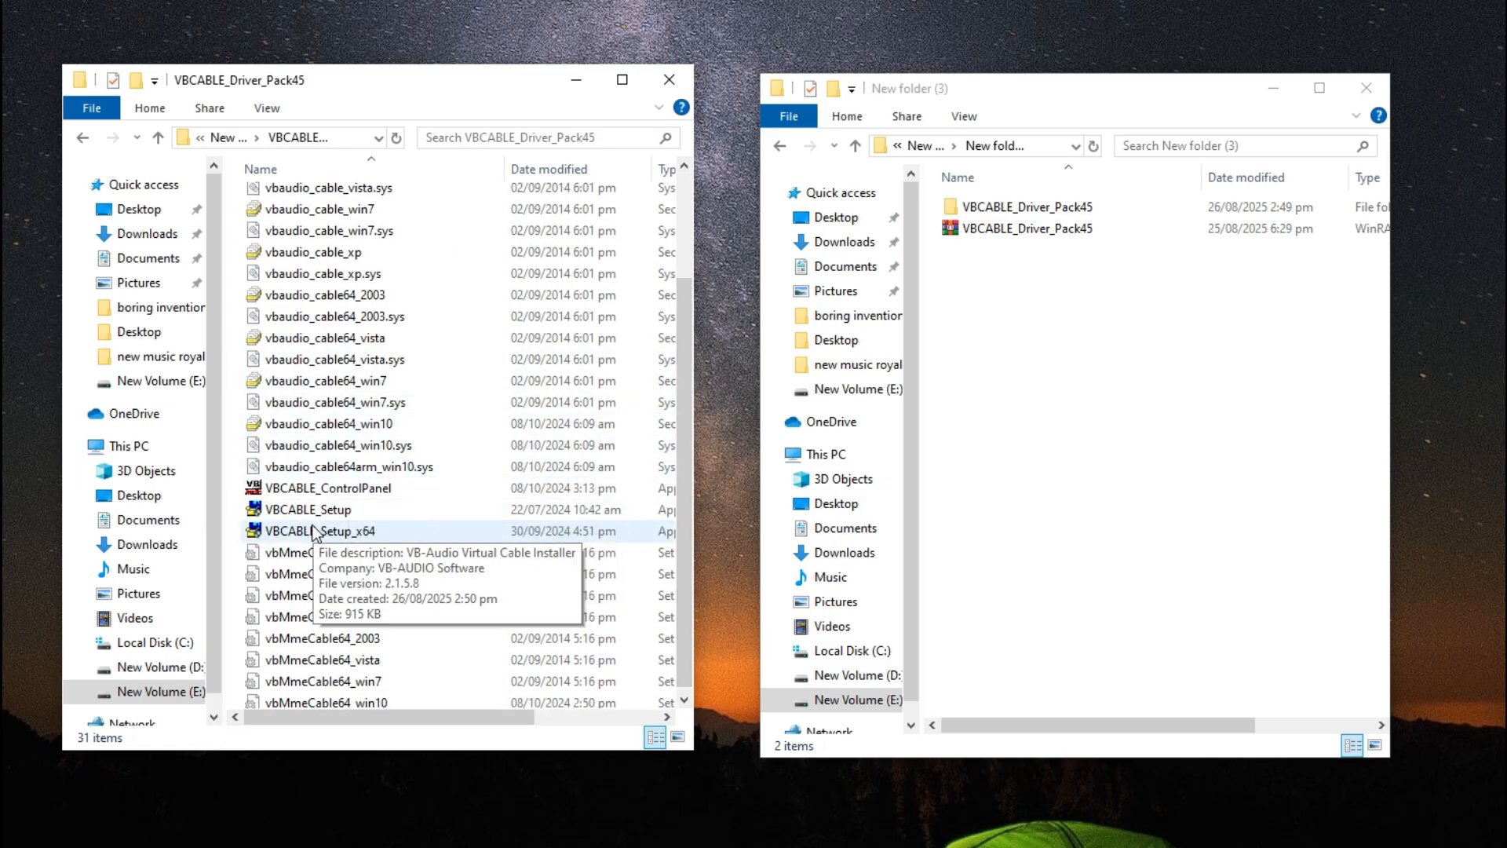
# Run VBCABLE_Setup_x64 with administrator rights
pyautogui.rightClick(308, 531)
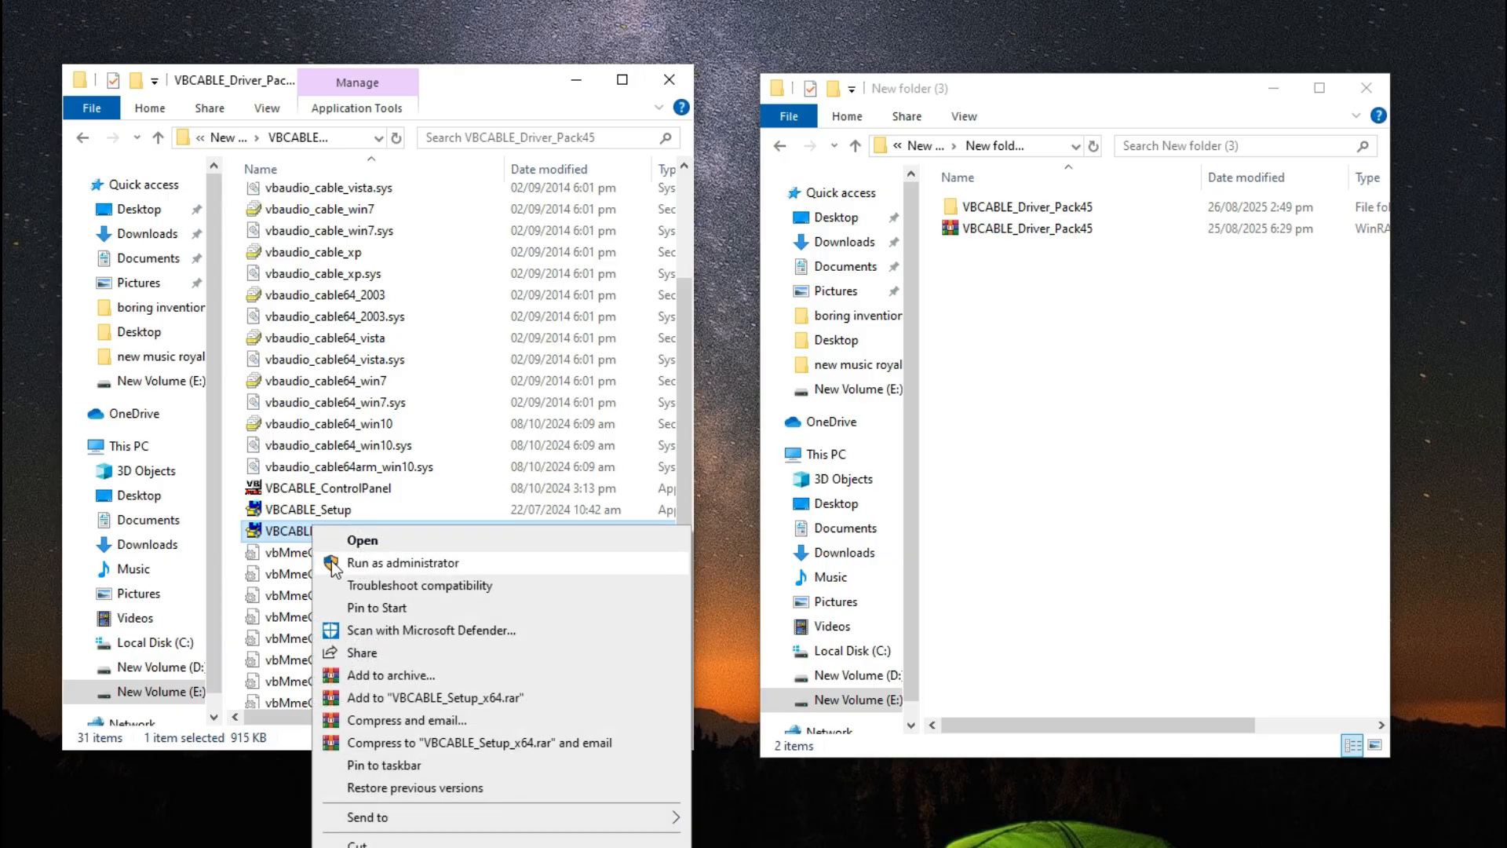
pyautogui.click(403, 562)
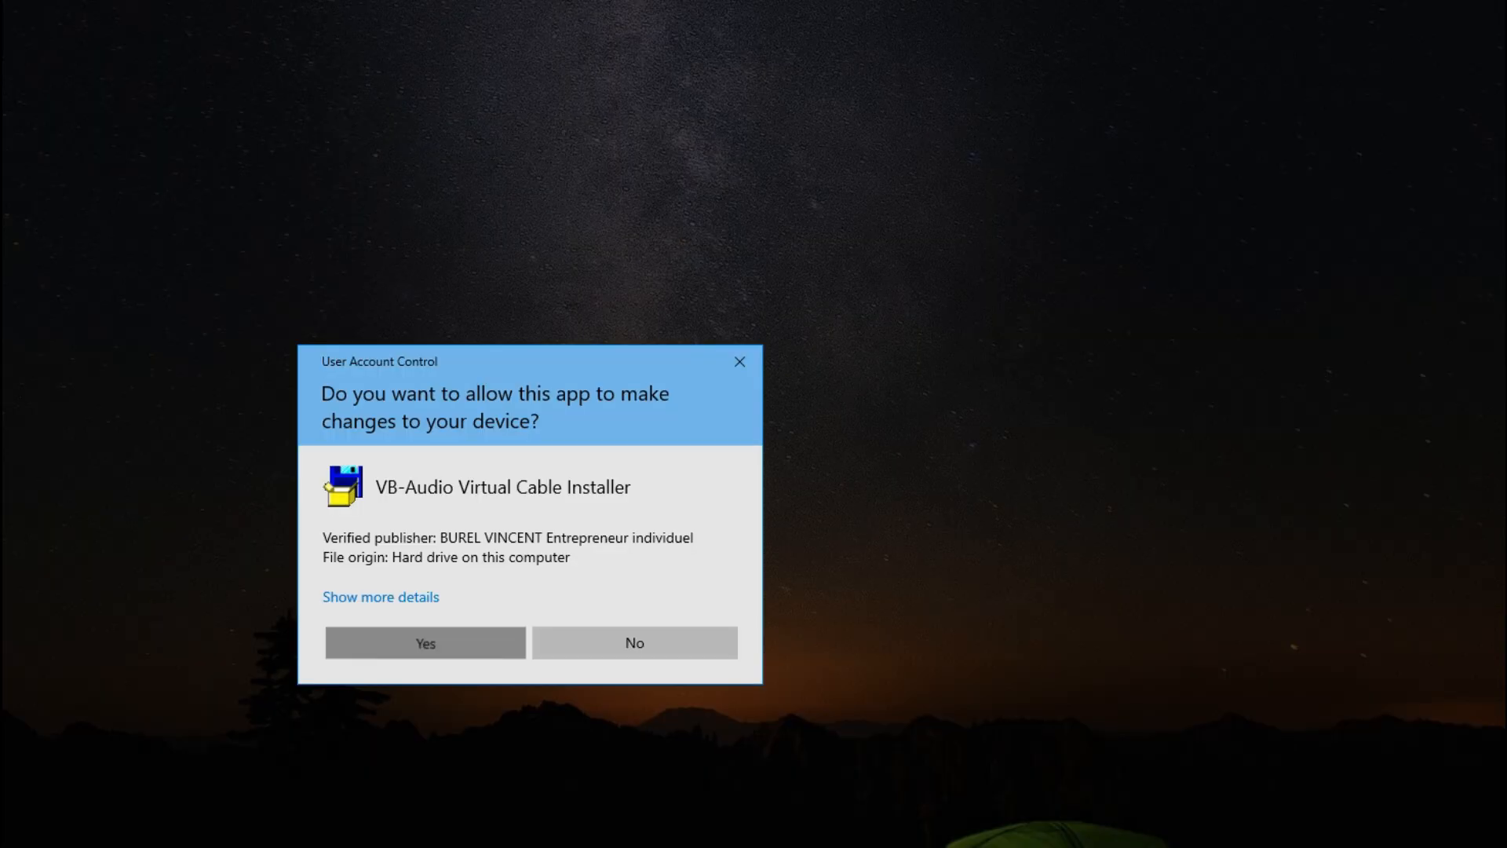
# Allow the installer through UAC and install the virtual audio cable driver
pyautogui.click(424, 642)
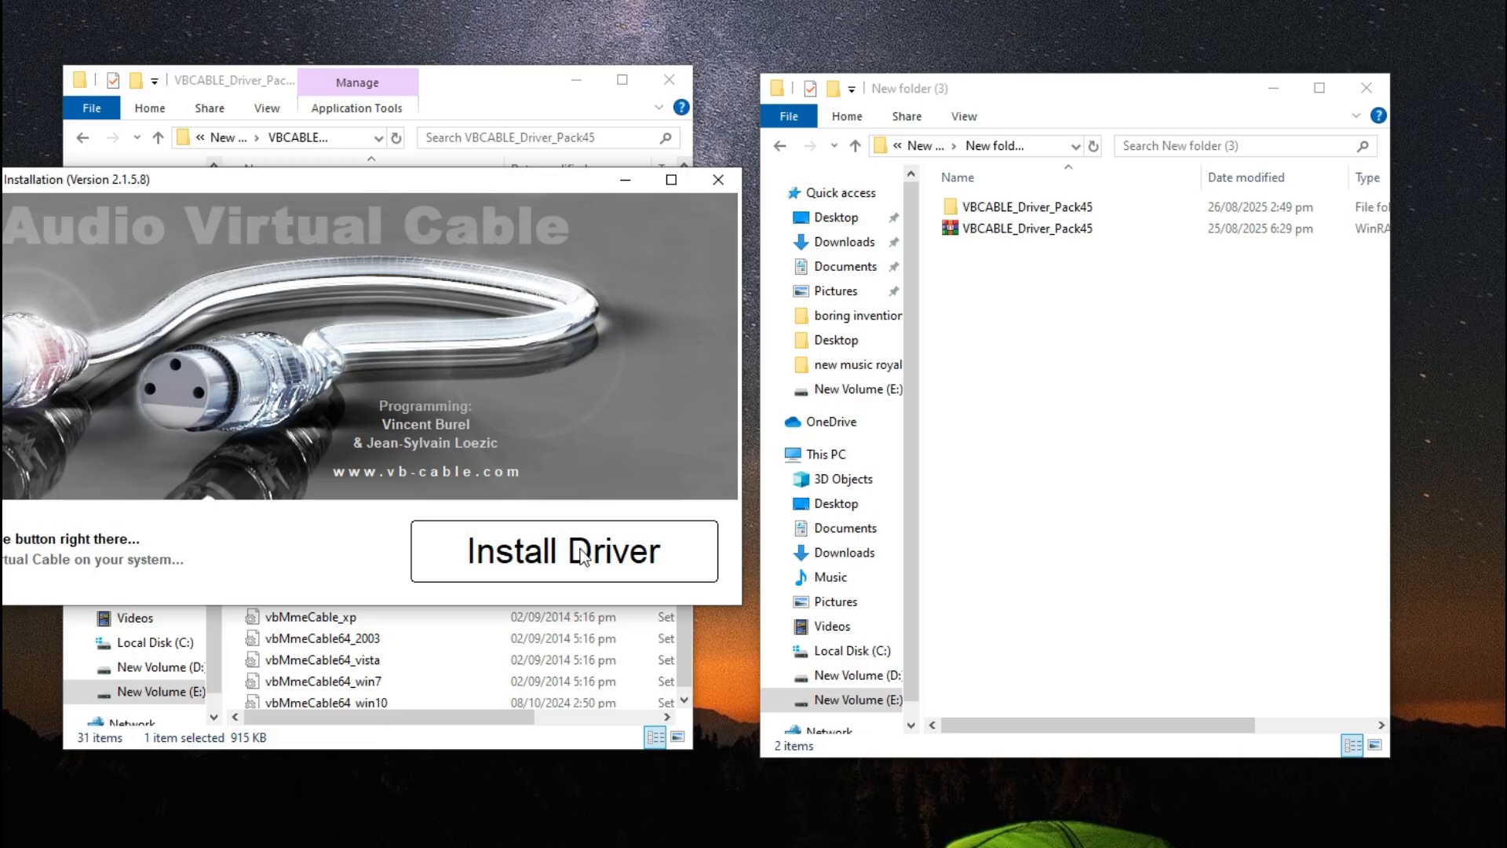
pyautogui.click(564, 551)
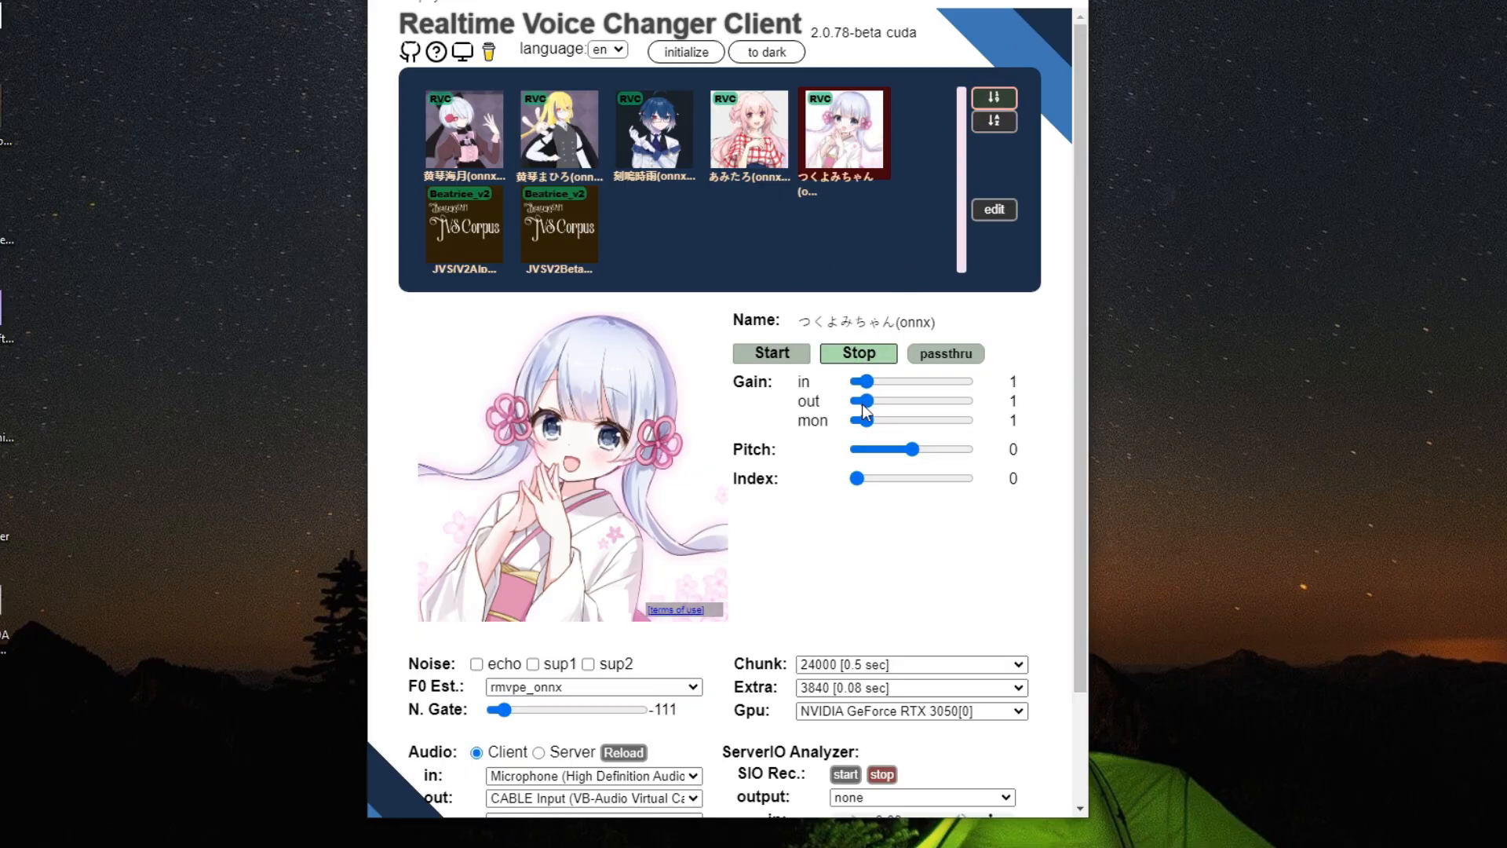
pyautogui.scroll(-3)
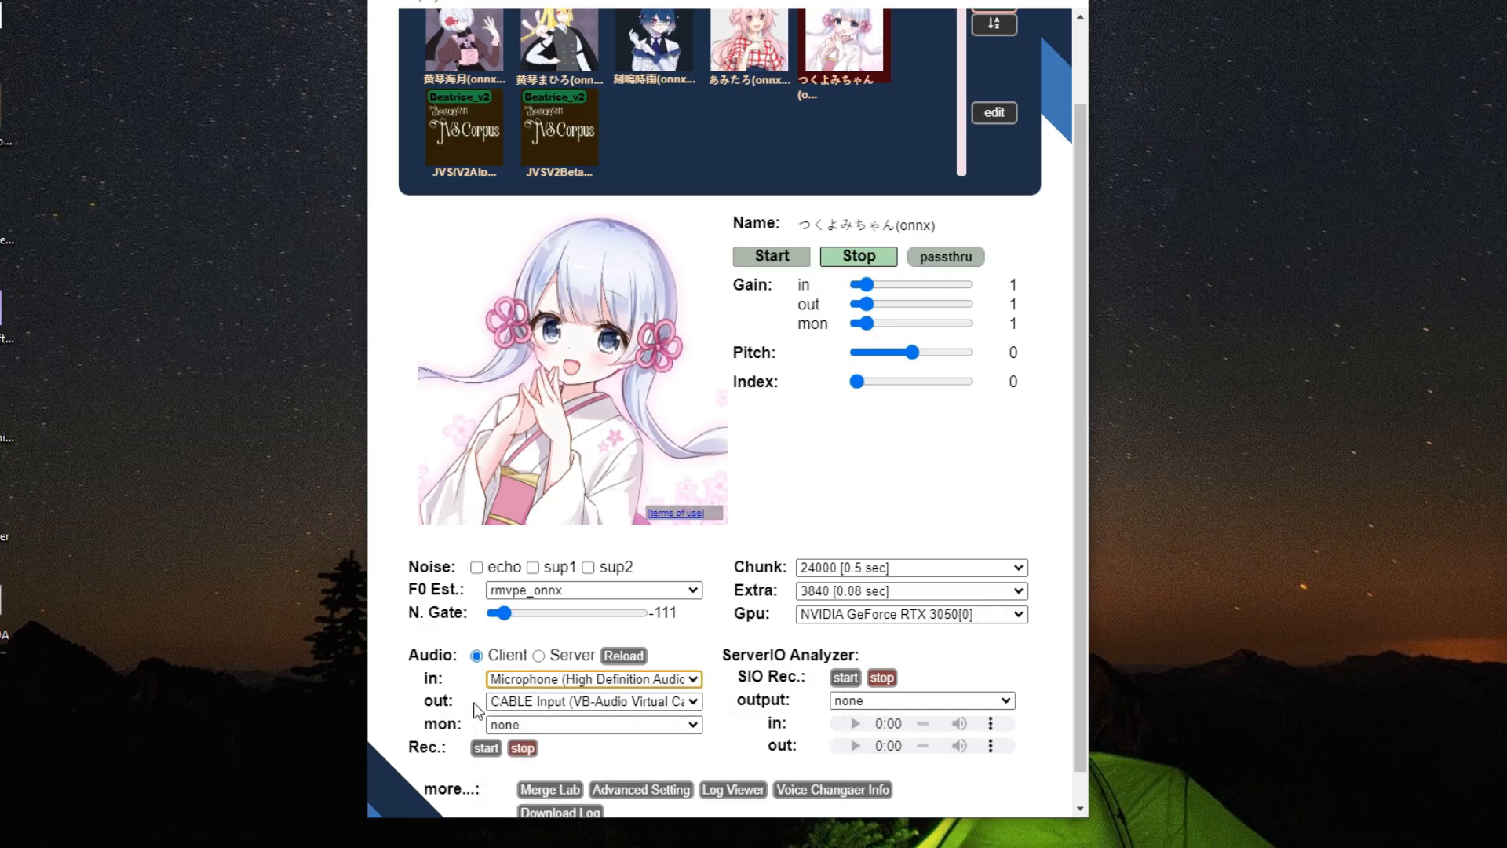
pyautogui.click(592, 701)
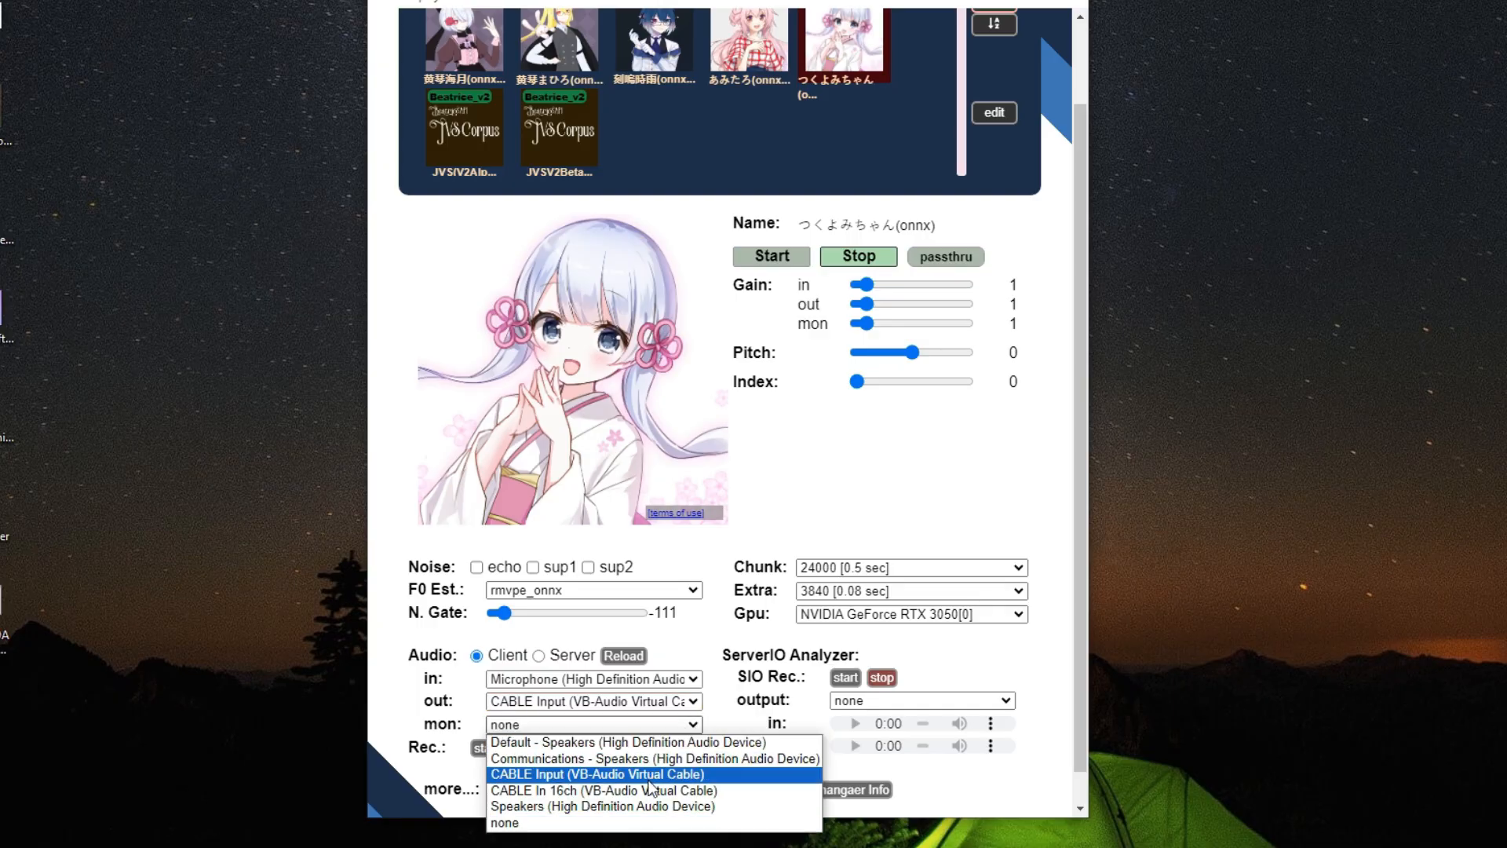
pyautogui.moveTo(602, 822)
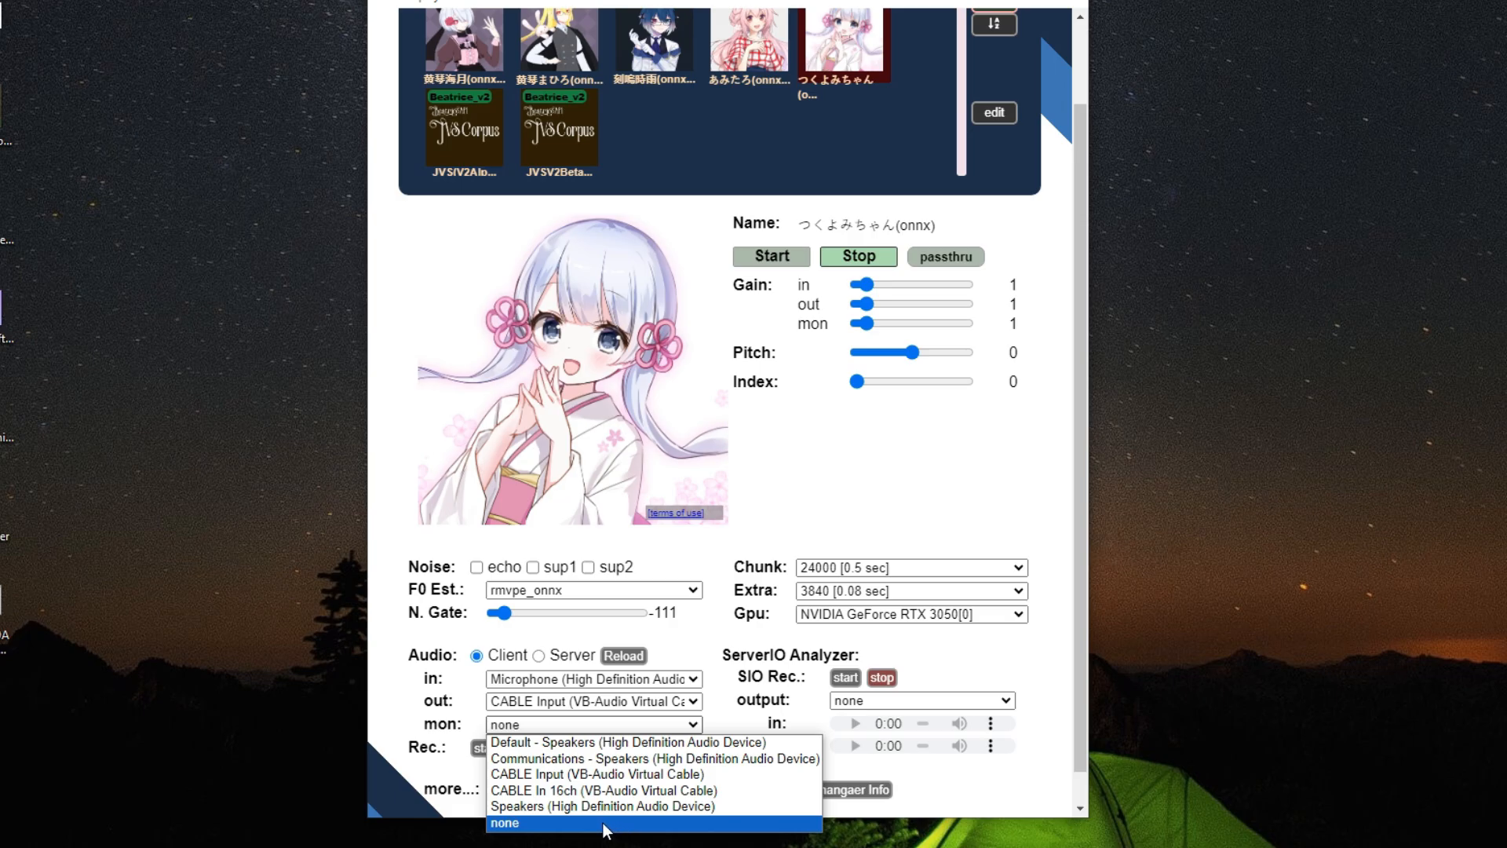
pyautogui.click(504, 823)
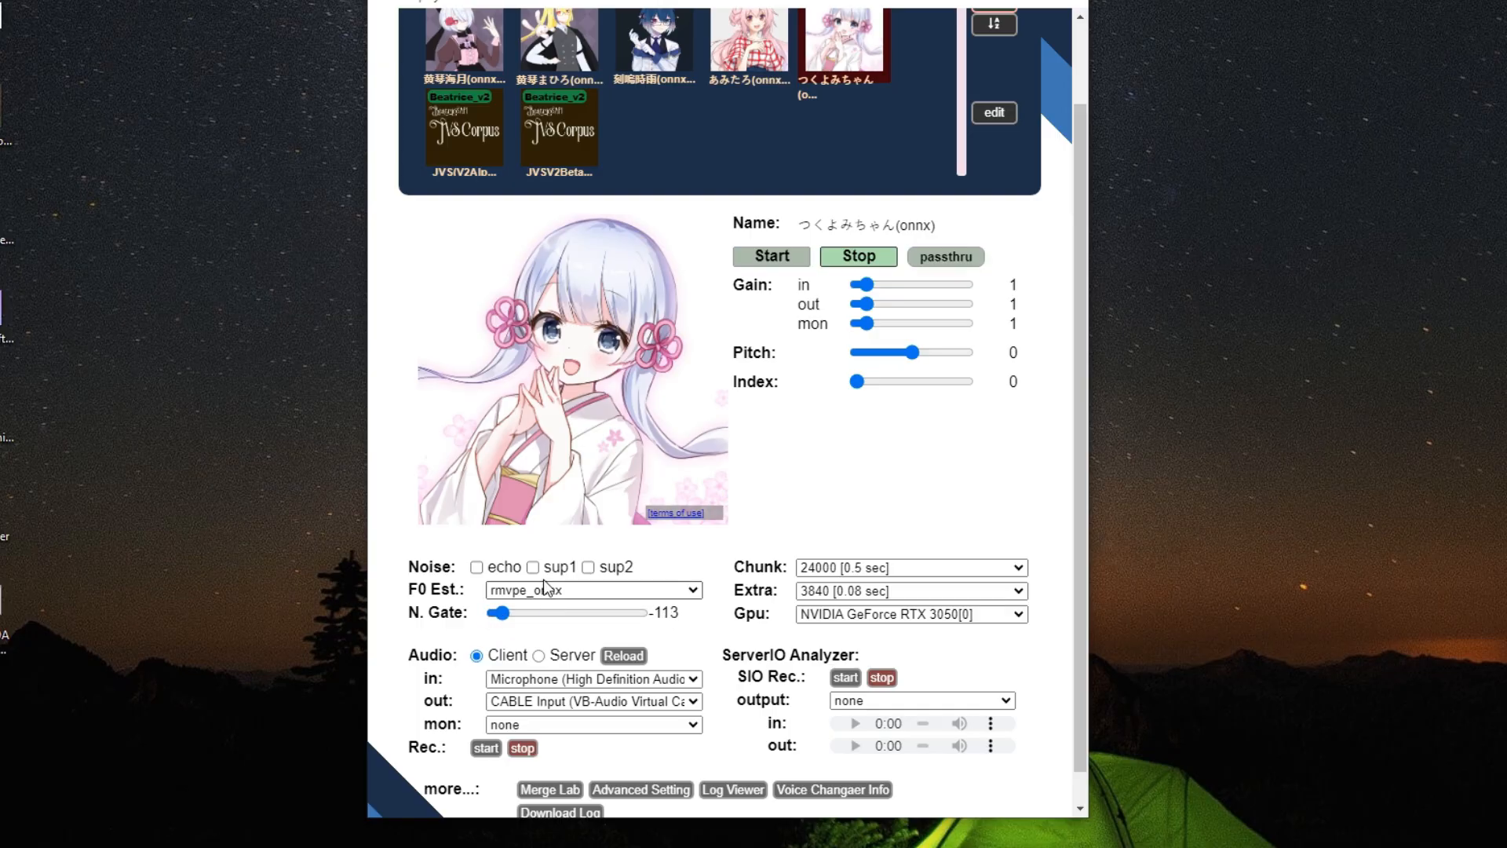
# Turn on sup1 noise suppression with the noise gate at -113
pyautogui.click(532, 567)
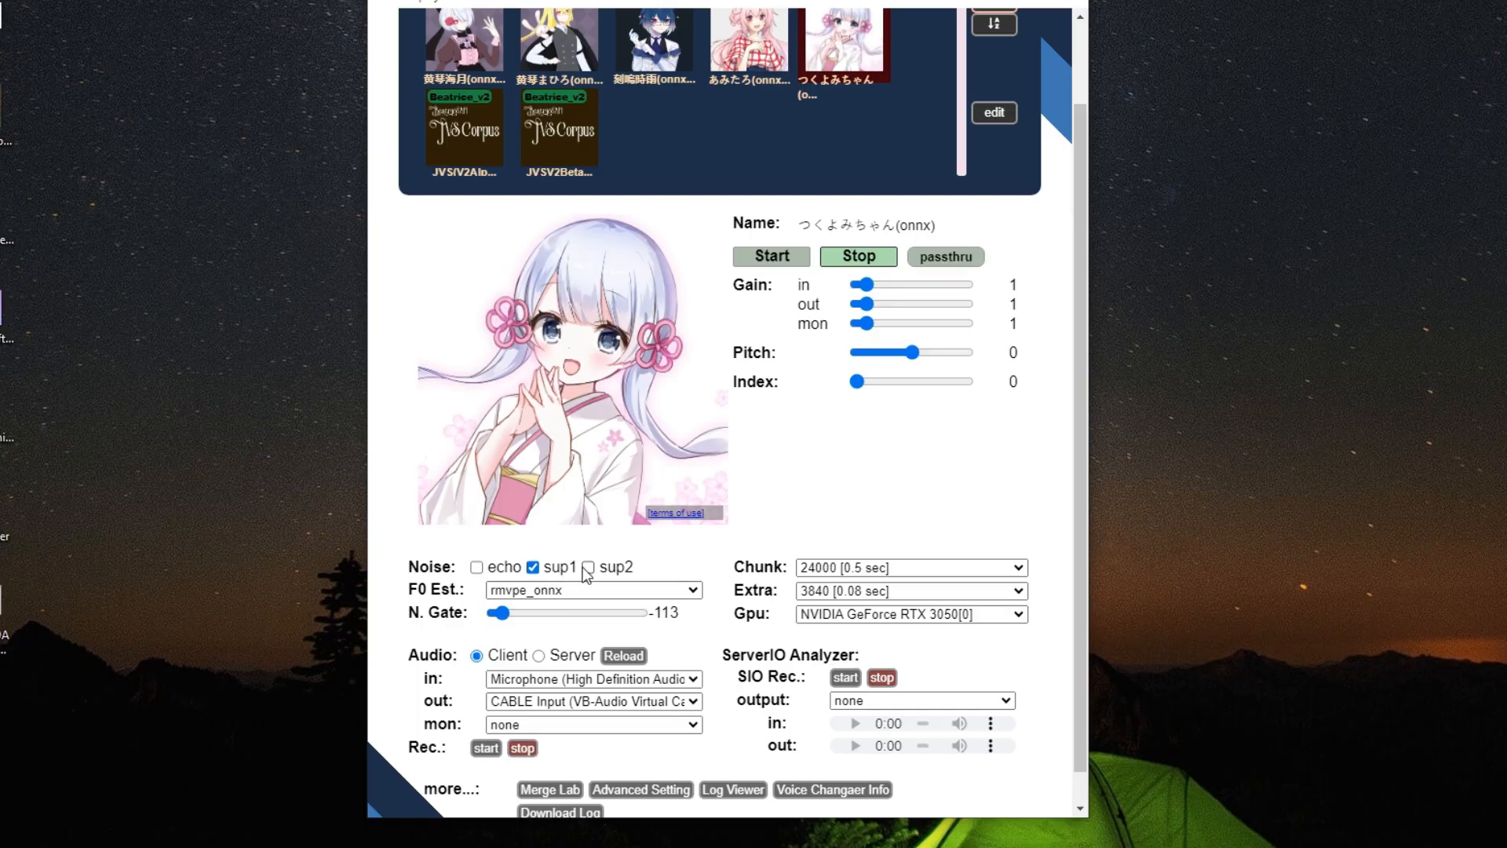
# Choose the 24000 (0.5 sec) chunk size from the Chunk list
pyautogui.click(909, 566)
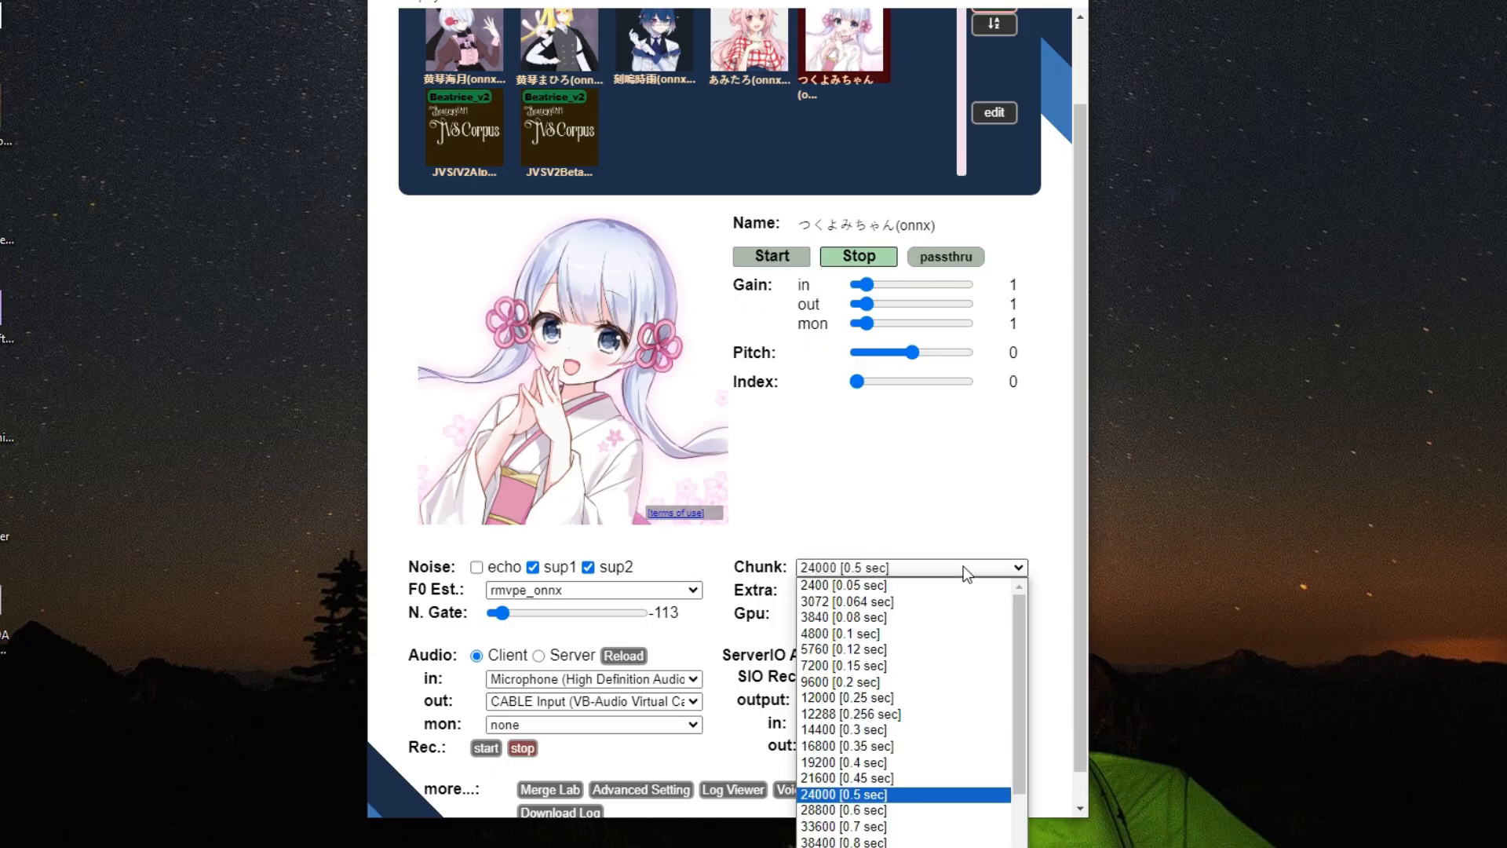
pyautogui.moveTo(883, 794)
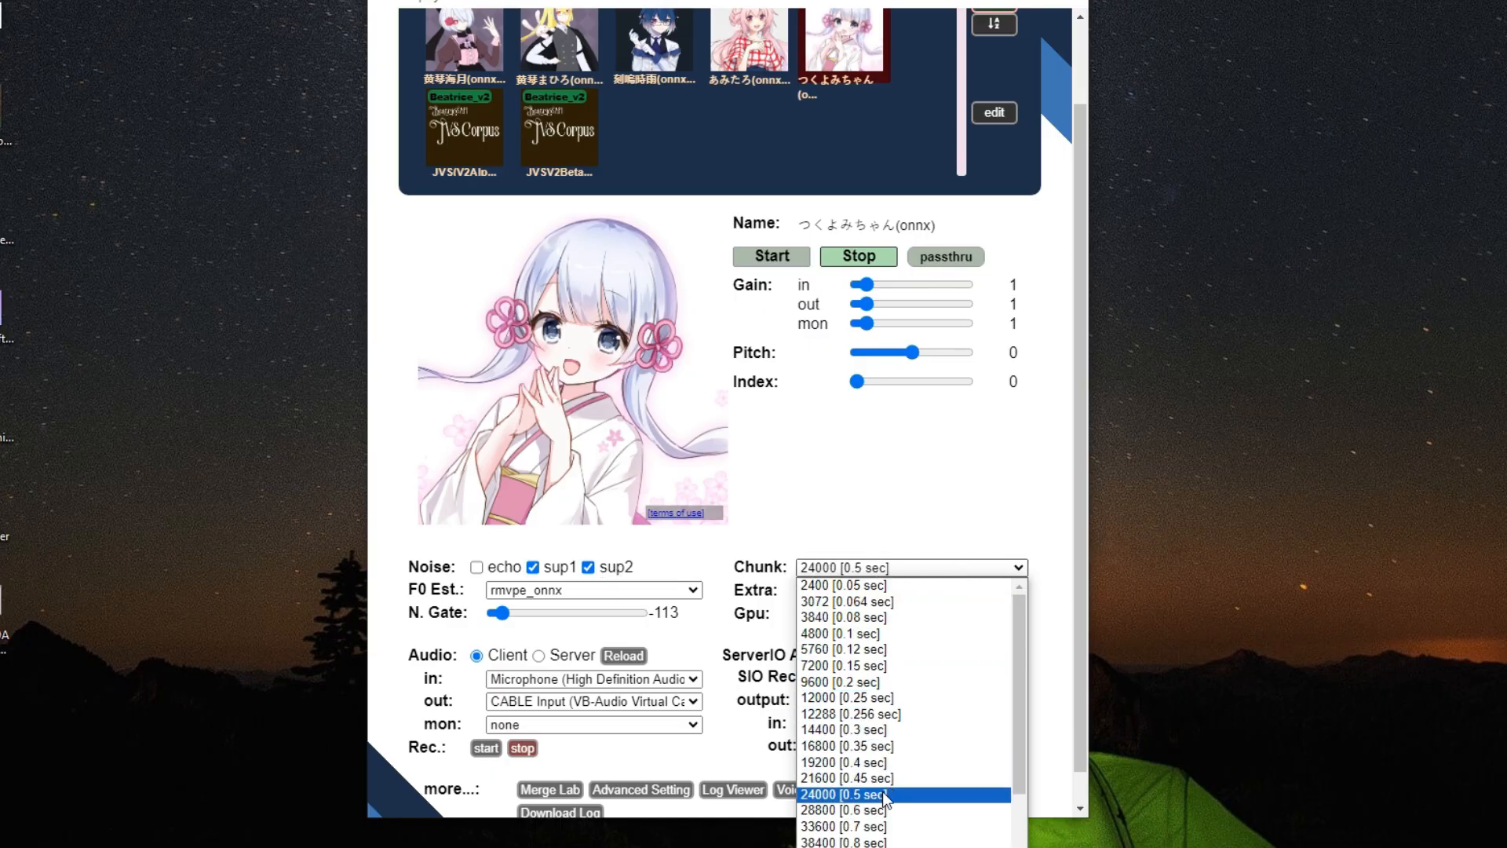
pyautogui.click(901, 795)
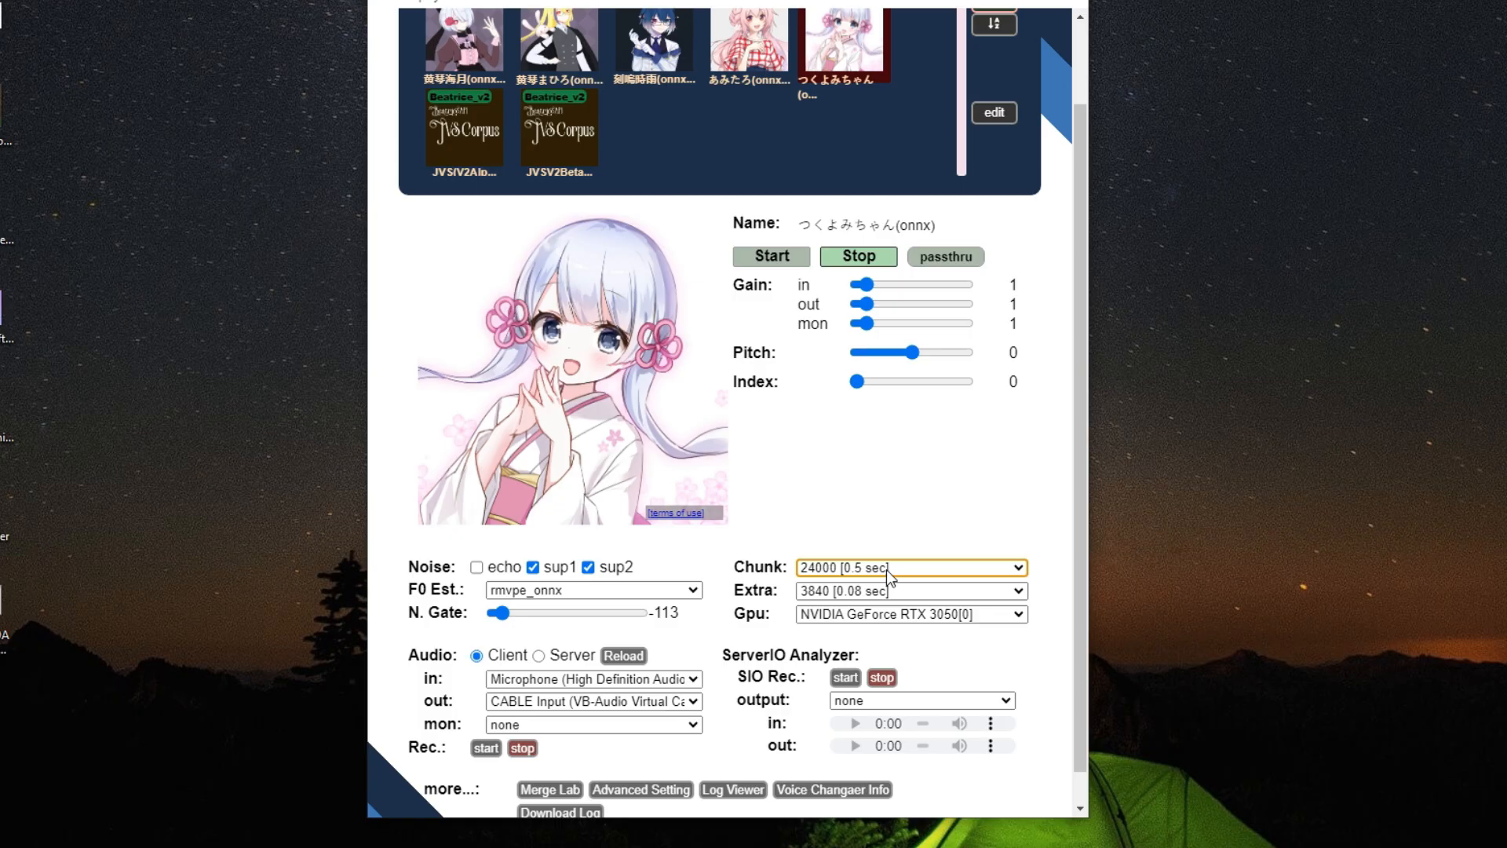
pyautogui.moveTo(875, 568)
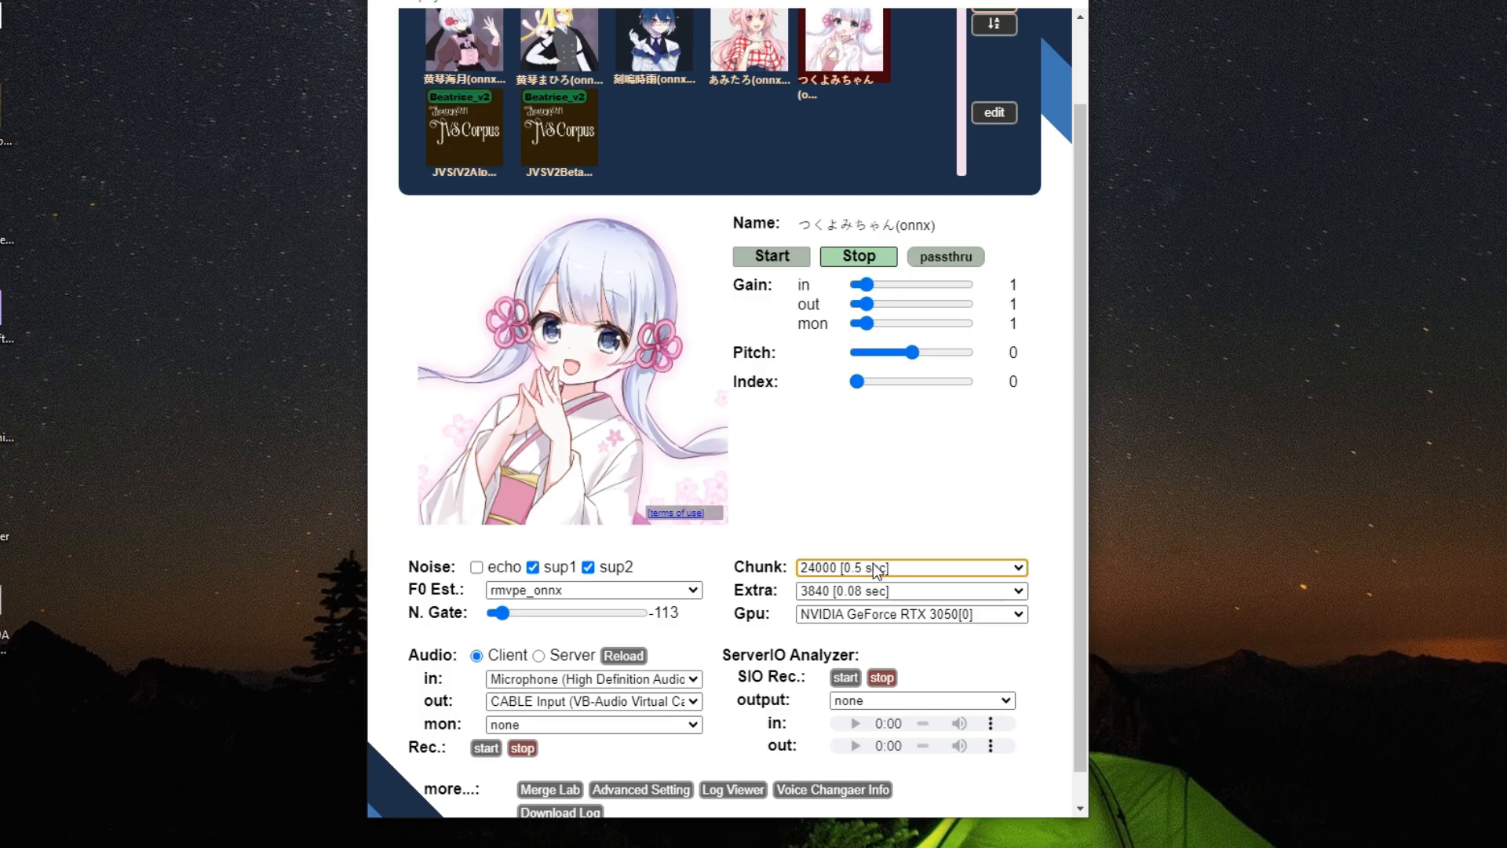
pyautogui.moveTo(904, 574)
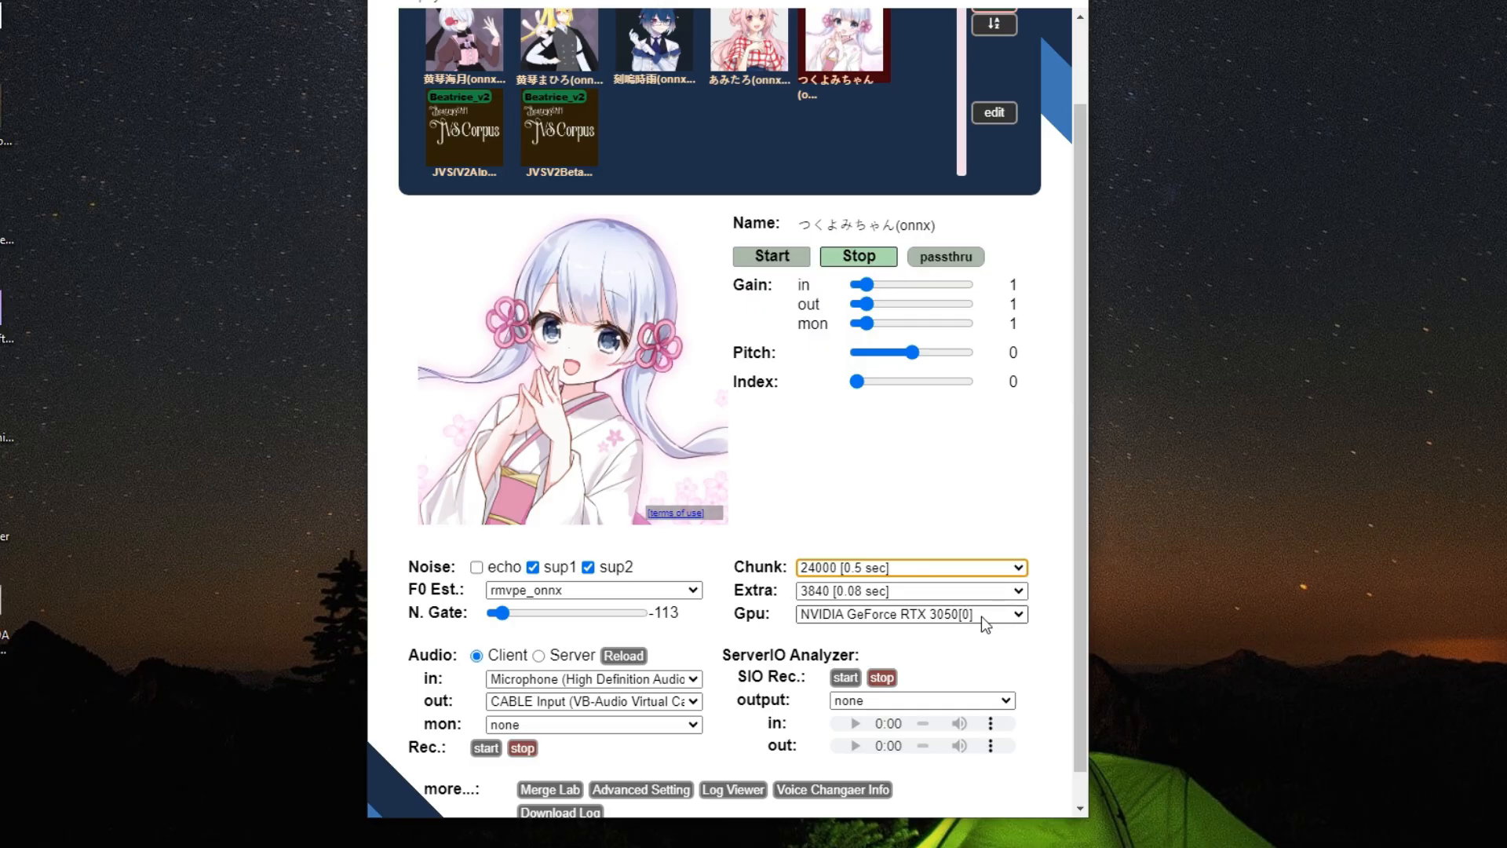
pyautogui.moveTo(951, 625)
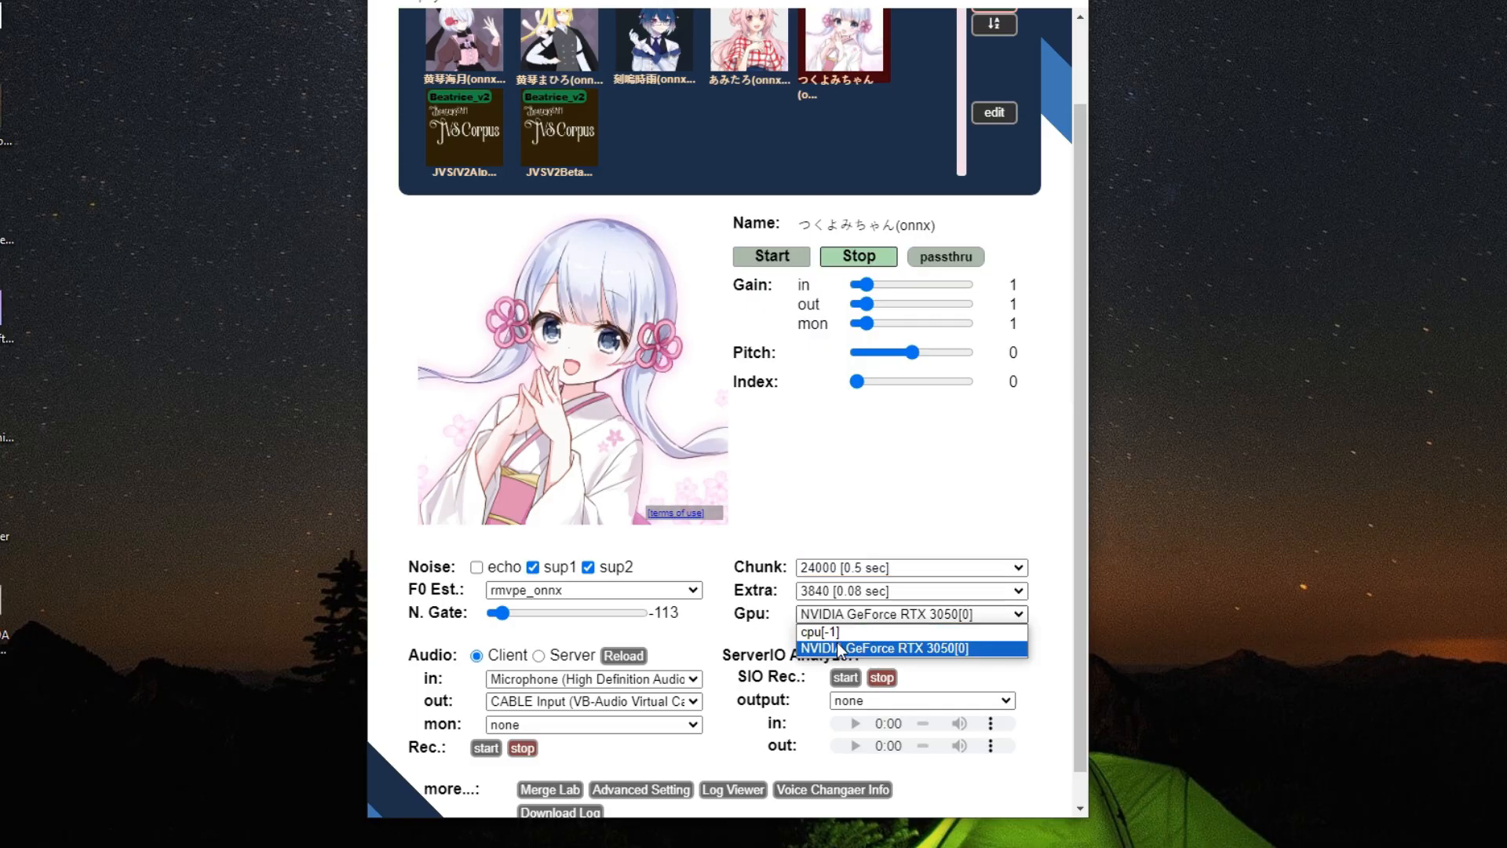
pyautogui.moveTo(924, 657)
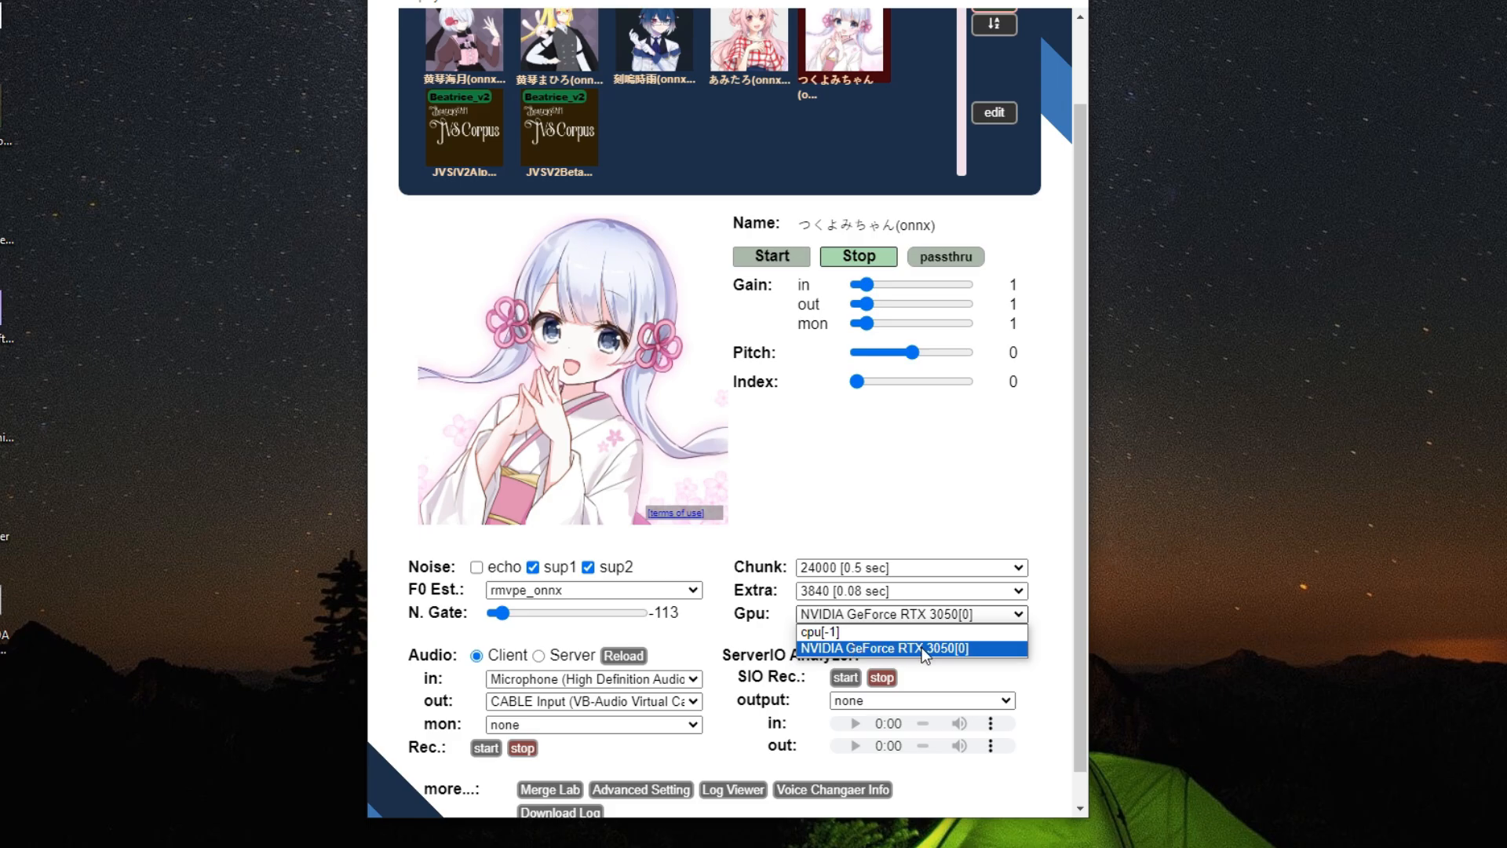
# Run conversion on the NVIDIA GeForce RTX 3050 GPU and select the 黄琴海月(onnx) model
pyautogui.click(884, 649)
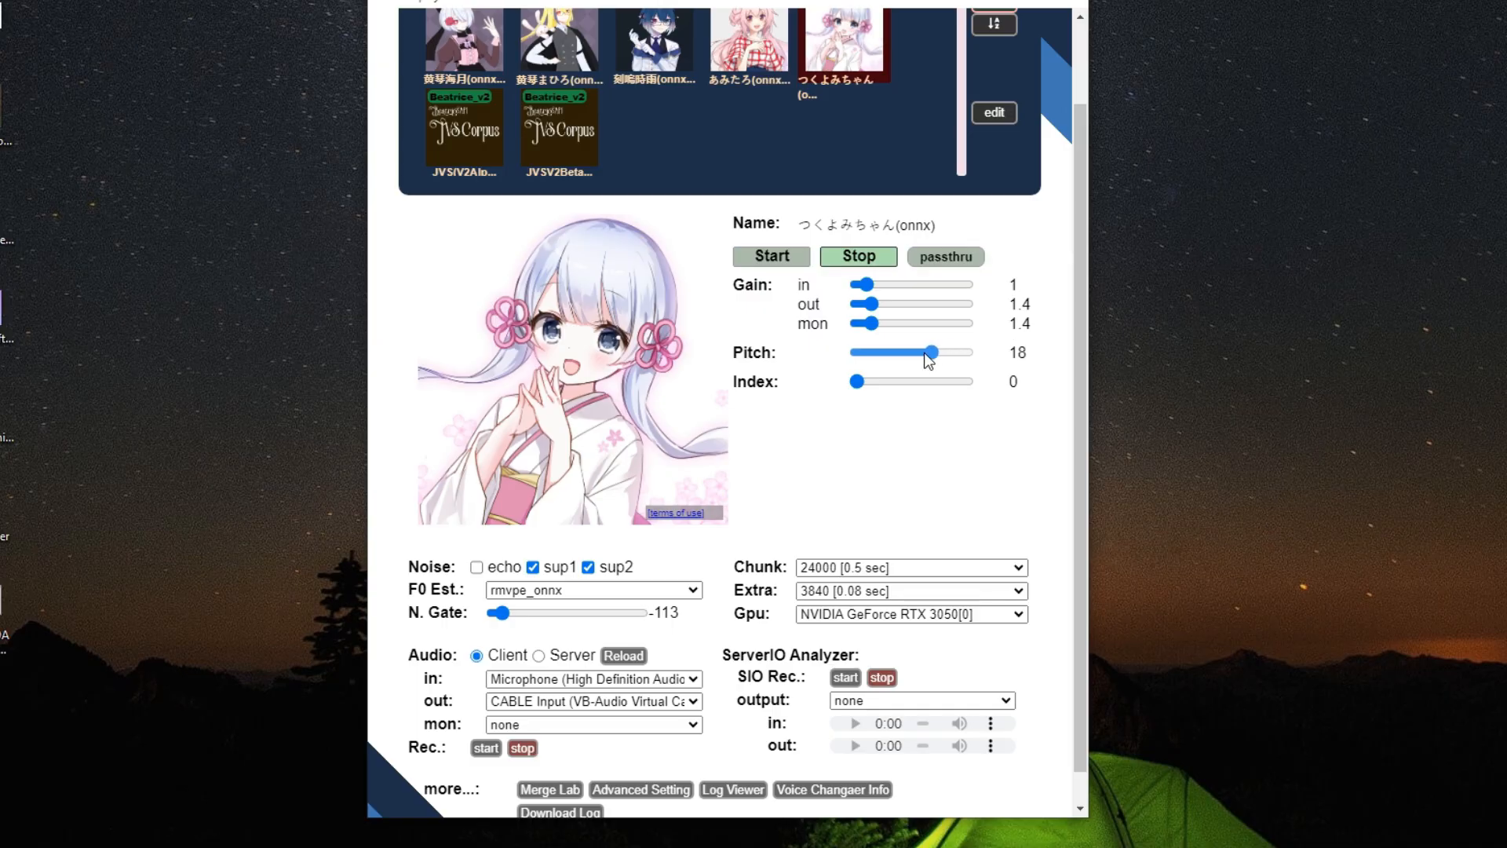
pyautogui.click(653, 45)
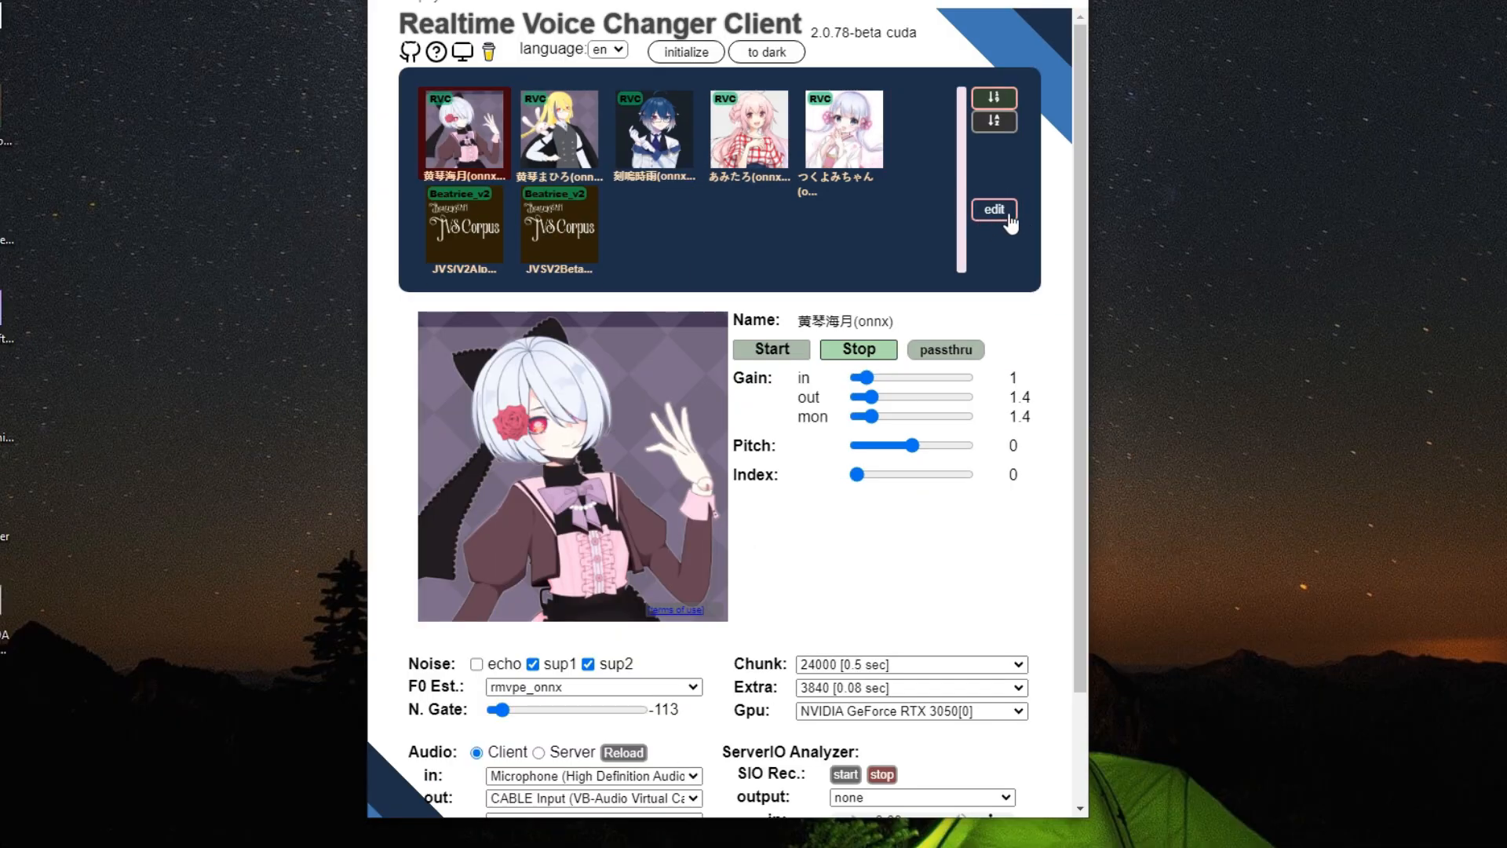
# Upload a model into empty slot 5, picking the downloaded model file
pyautogui.click(995, 209)
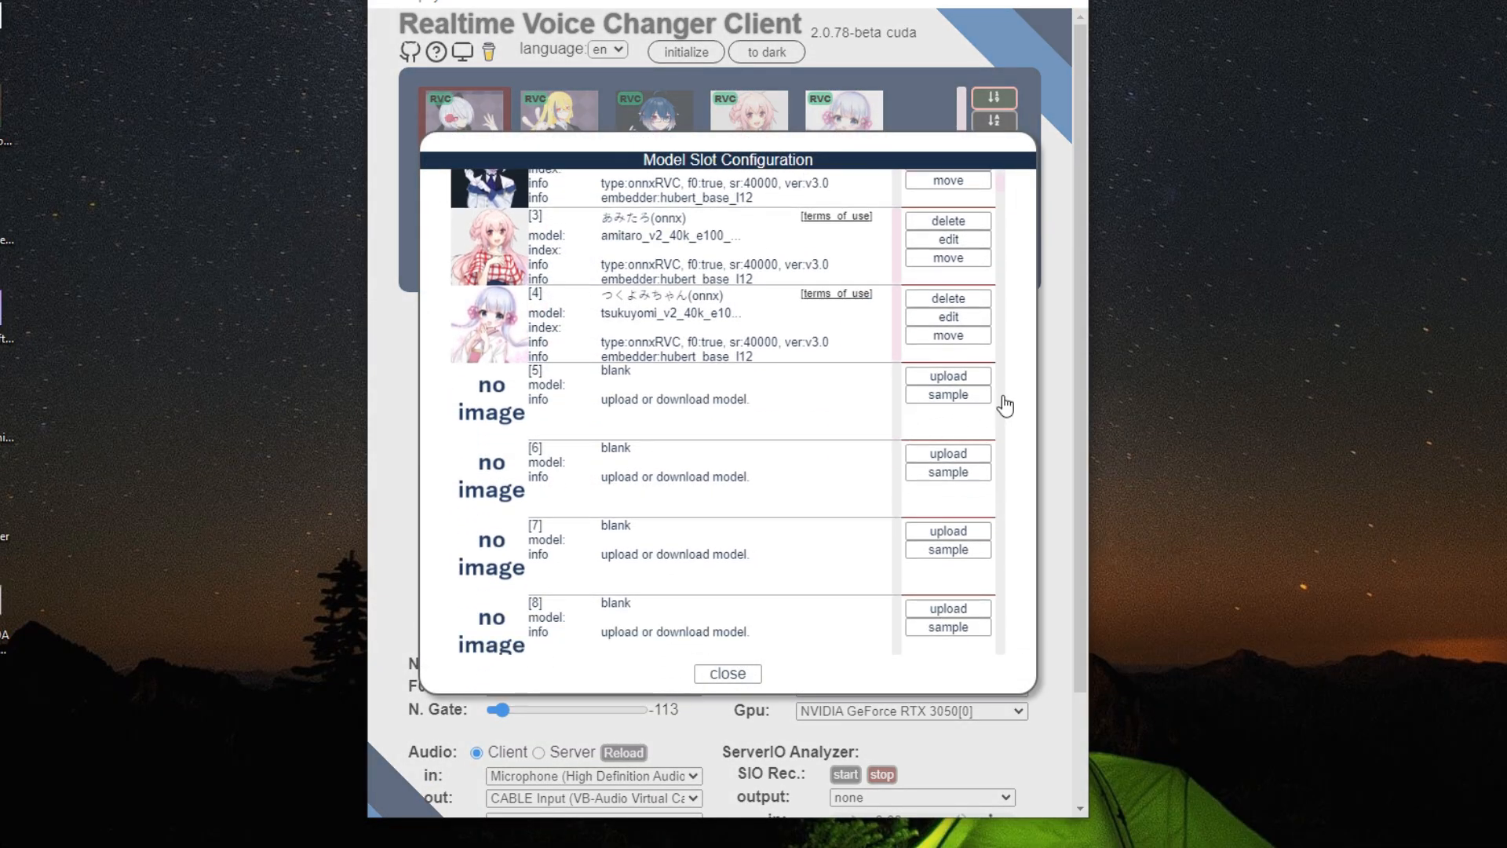
pyautogui.click(945, 375)
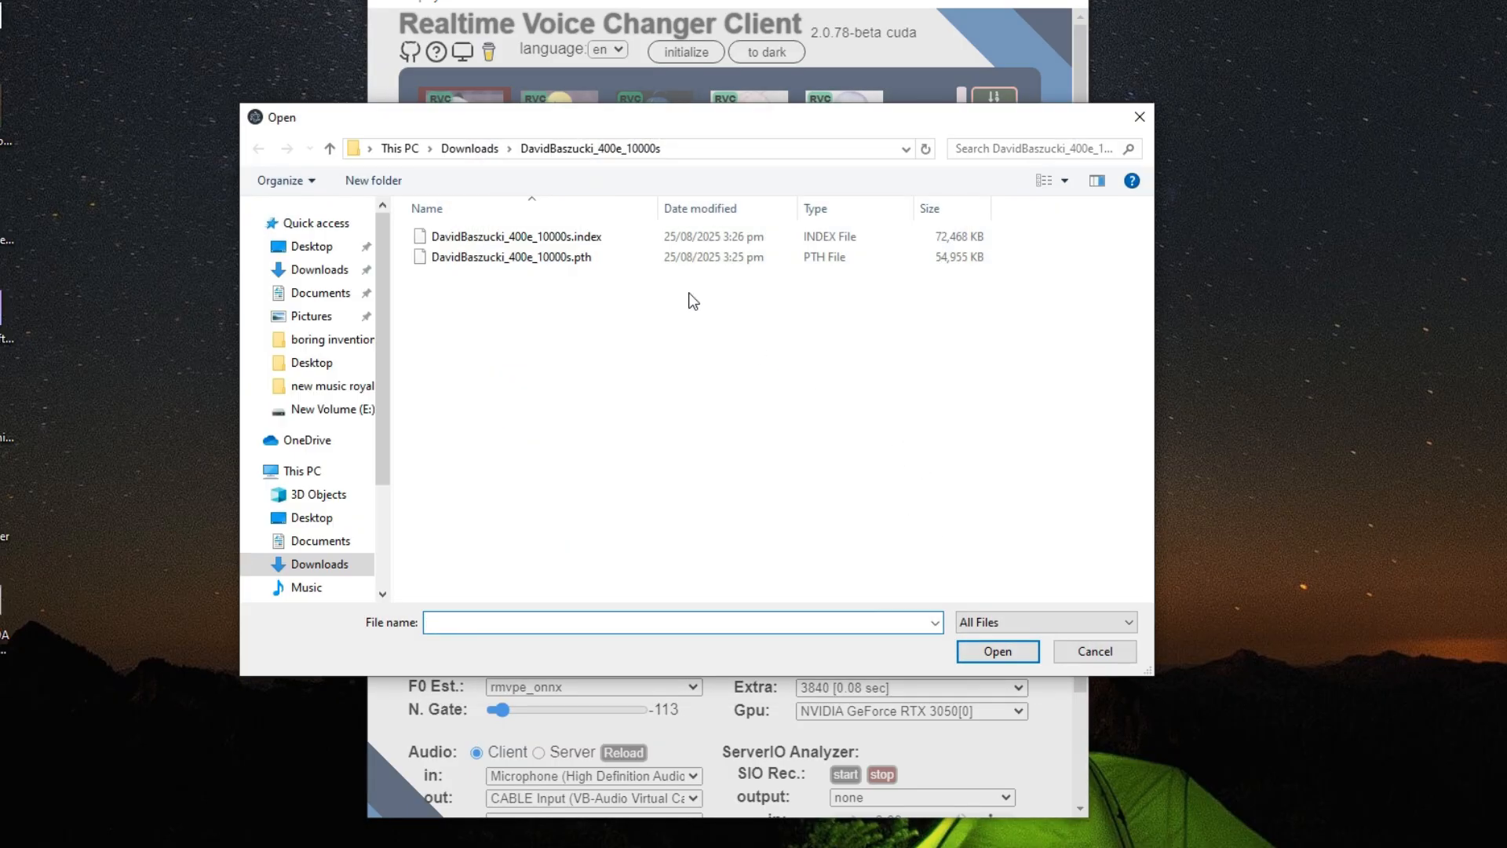
pyautogui.click(997, 650)
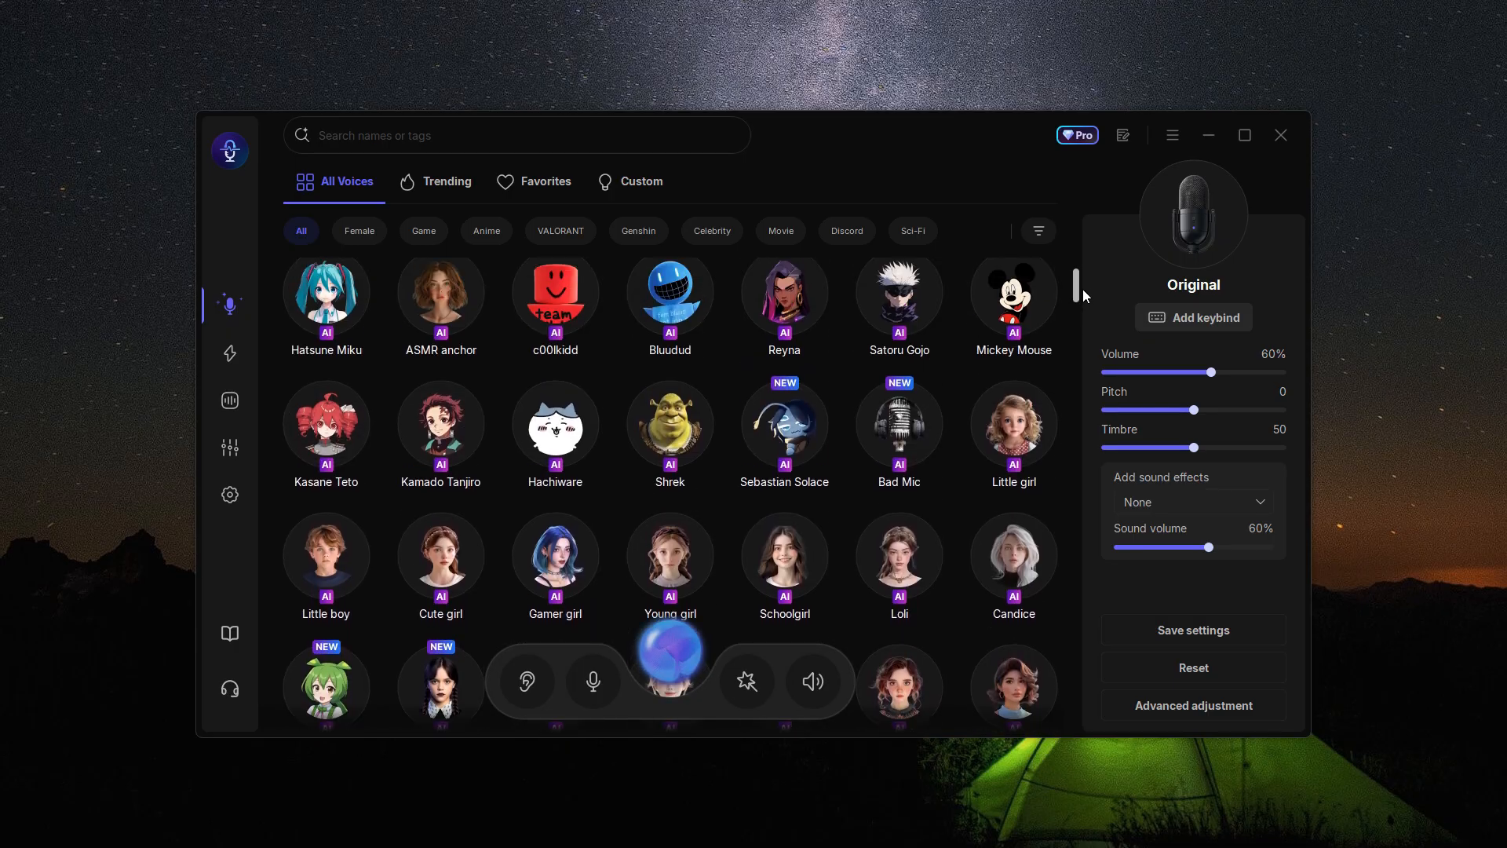
# Browse the All Voices catalogue of celebrity and character voices
pyautogui.scroll(3)
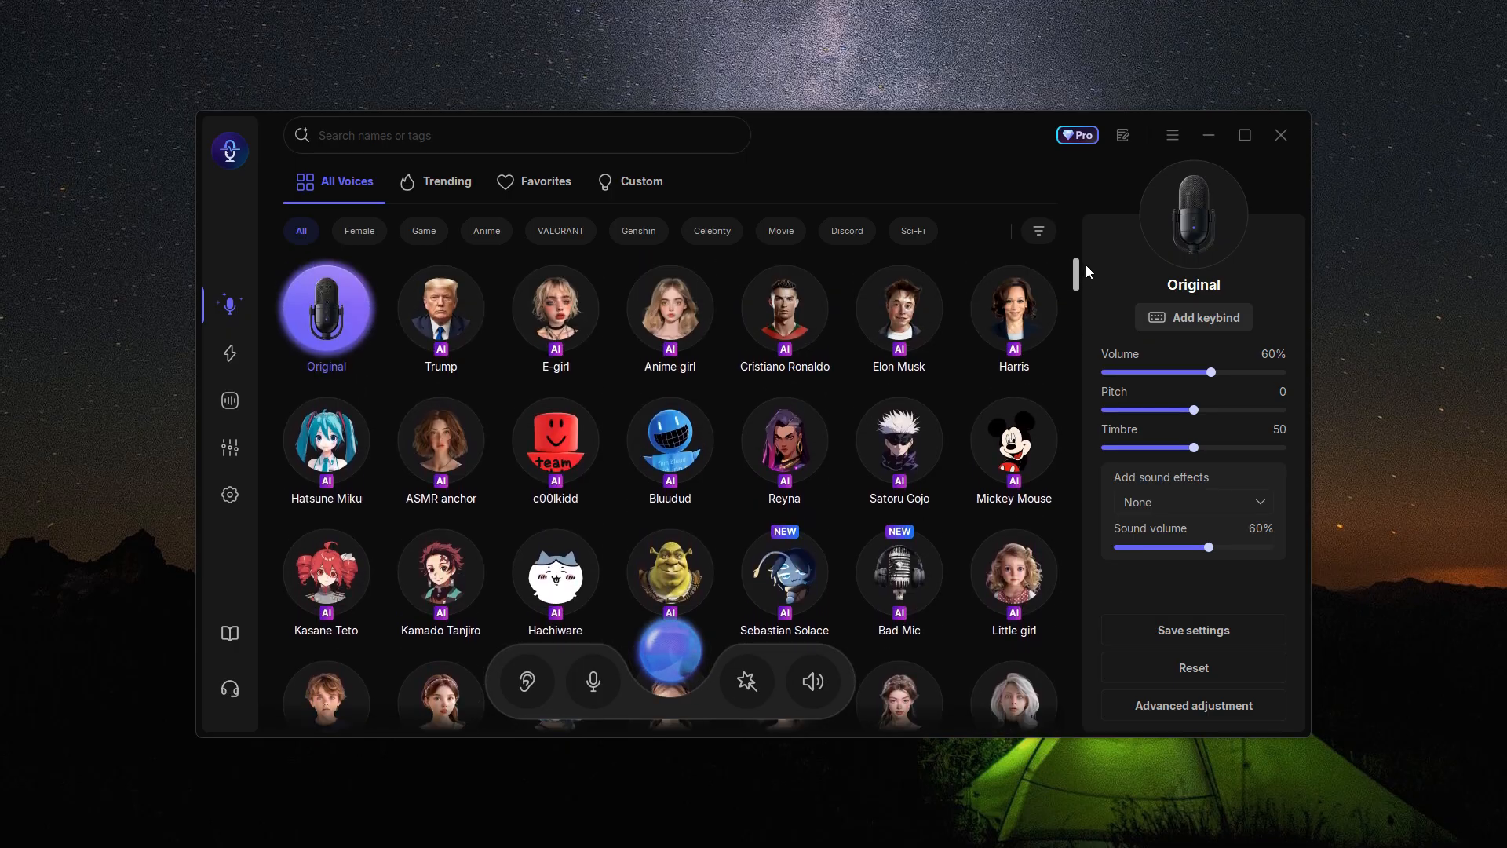
pyautogui.scroll(-3)
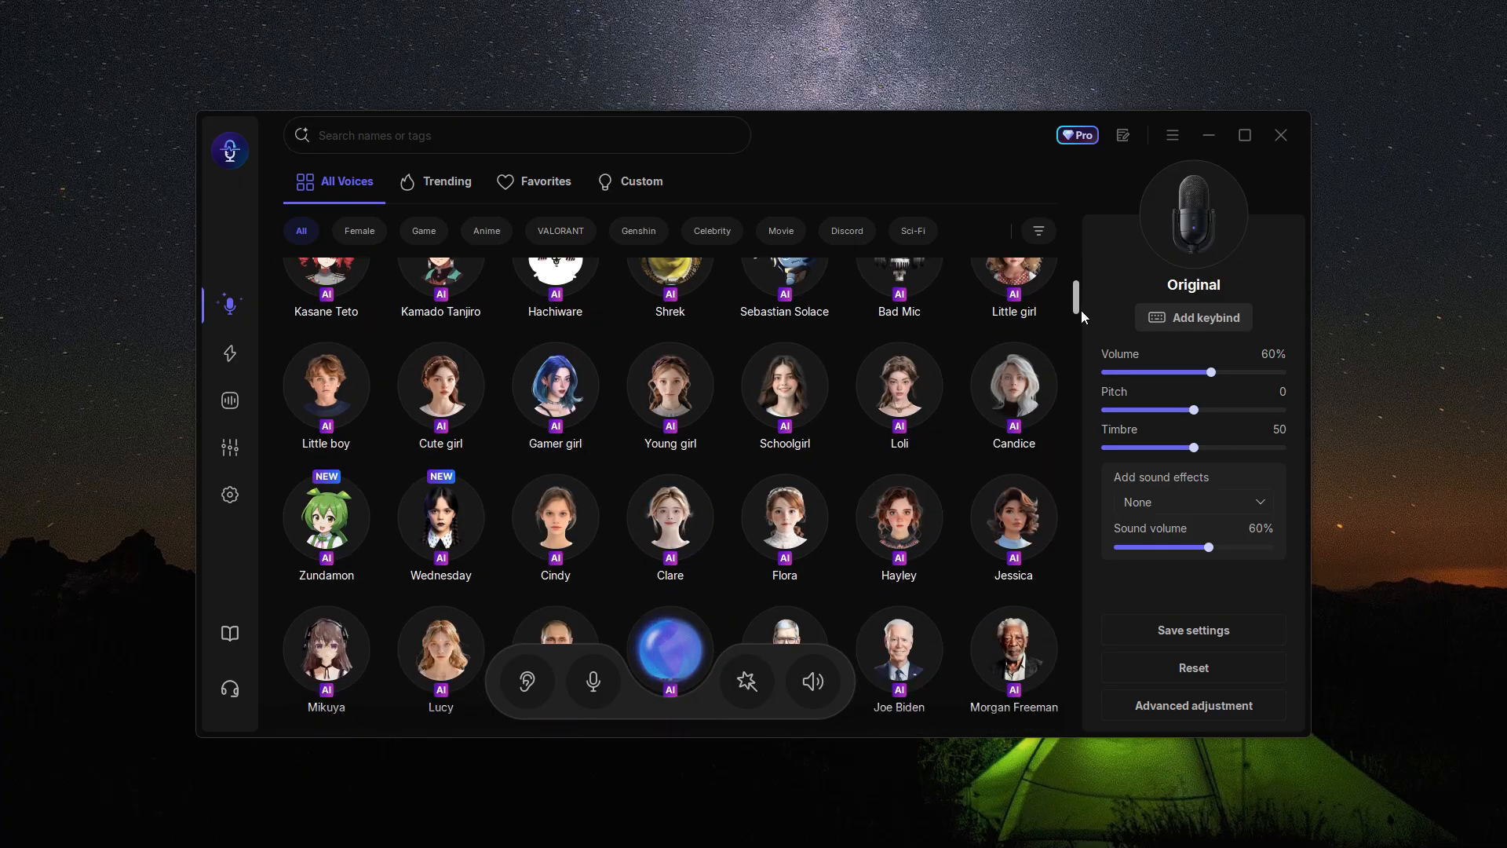
pyautogui.write('an')
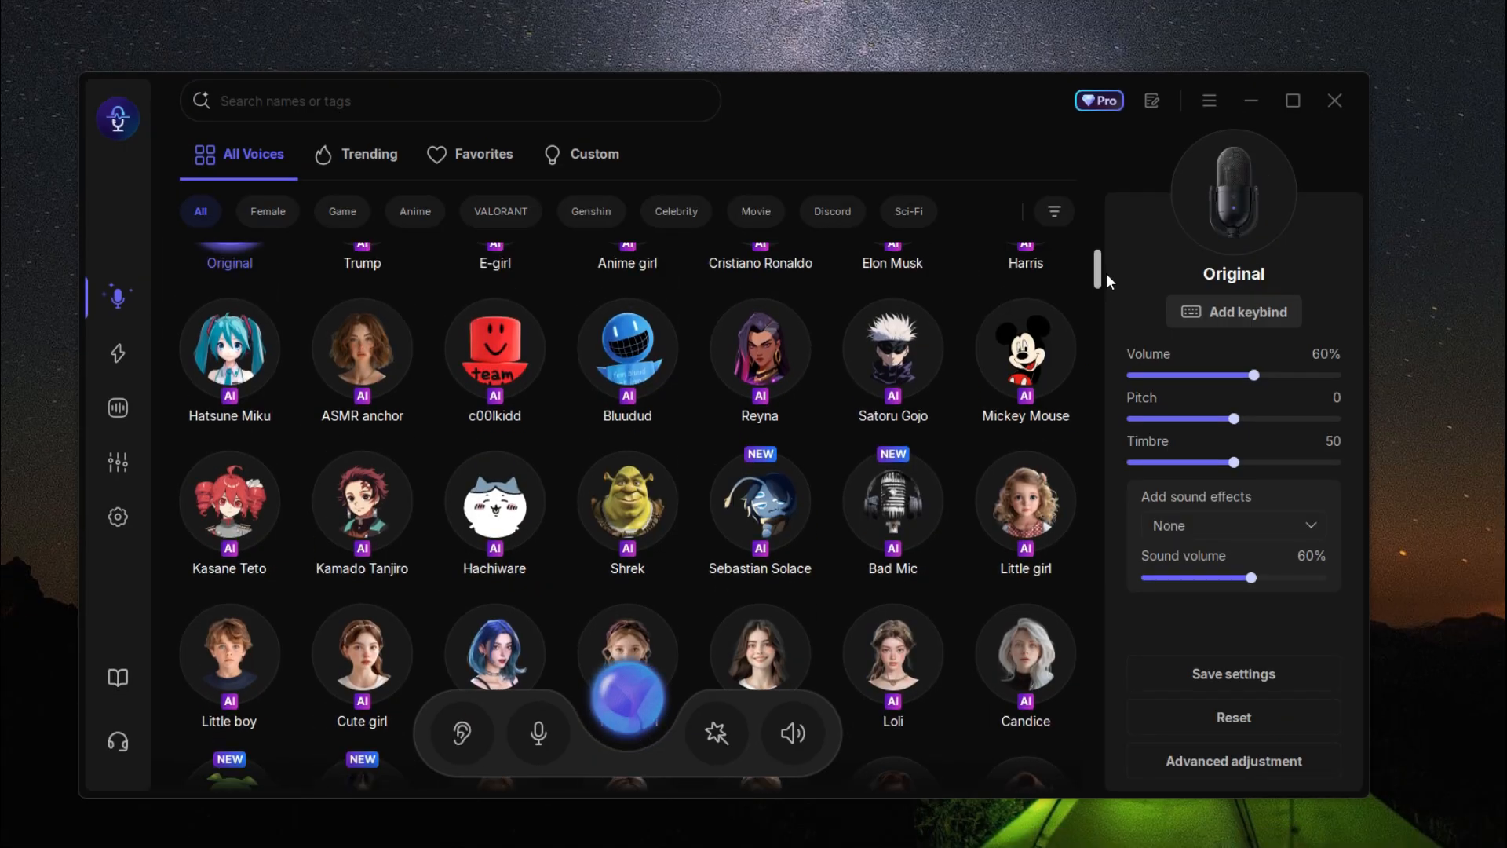
pyautogui.scroll(3)
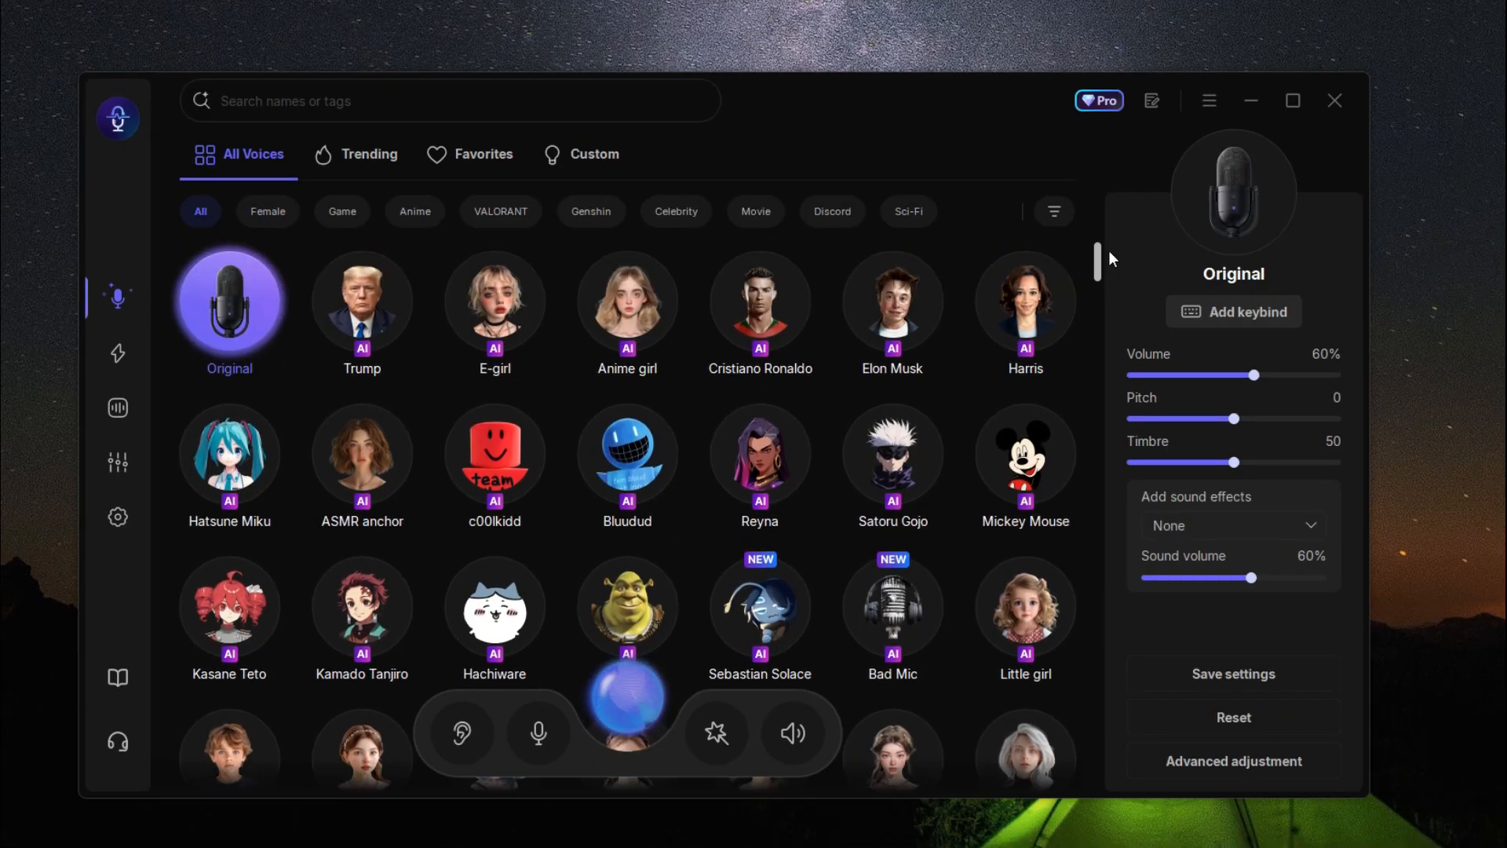
pyautogui.scroll(-3)
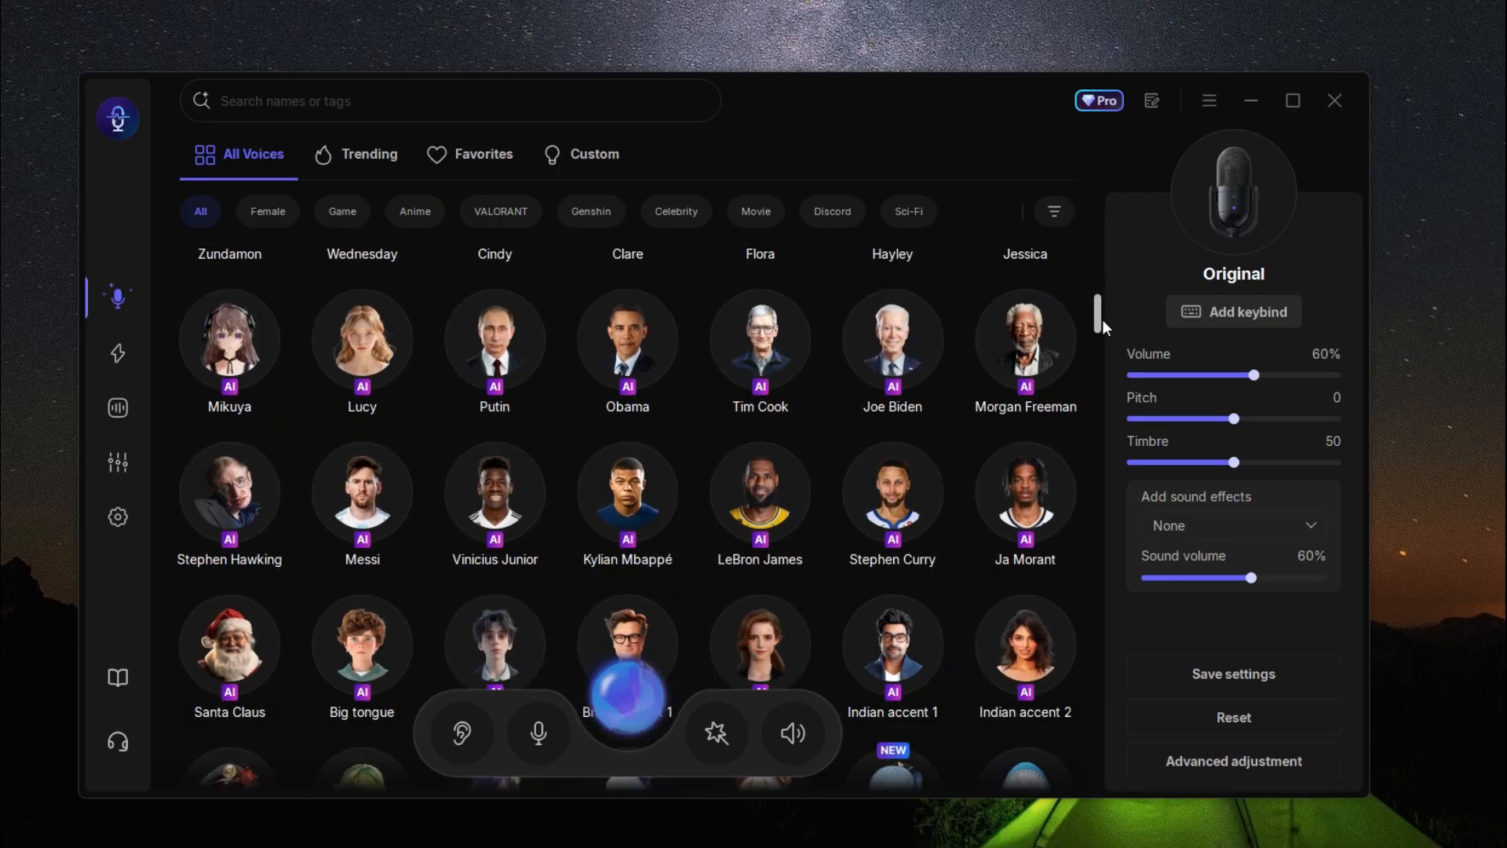
pyautogui.scroll(-3)
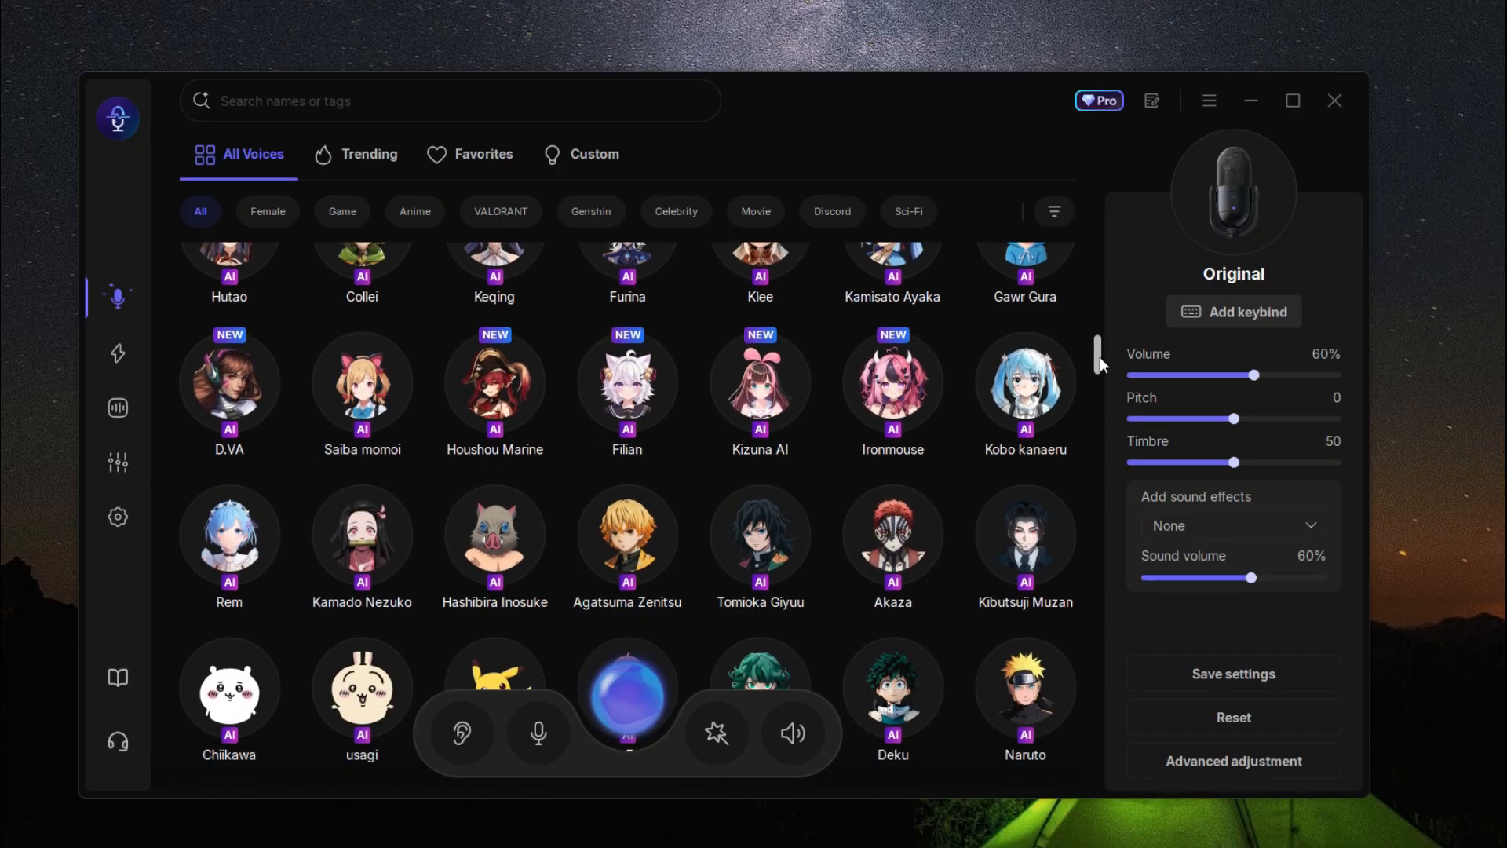
pyautogui.scroll(-3)
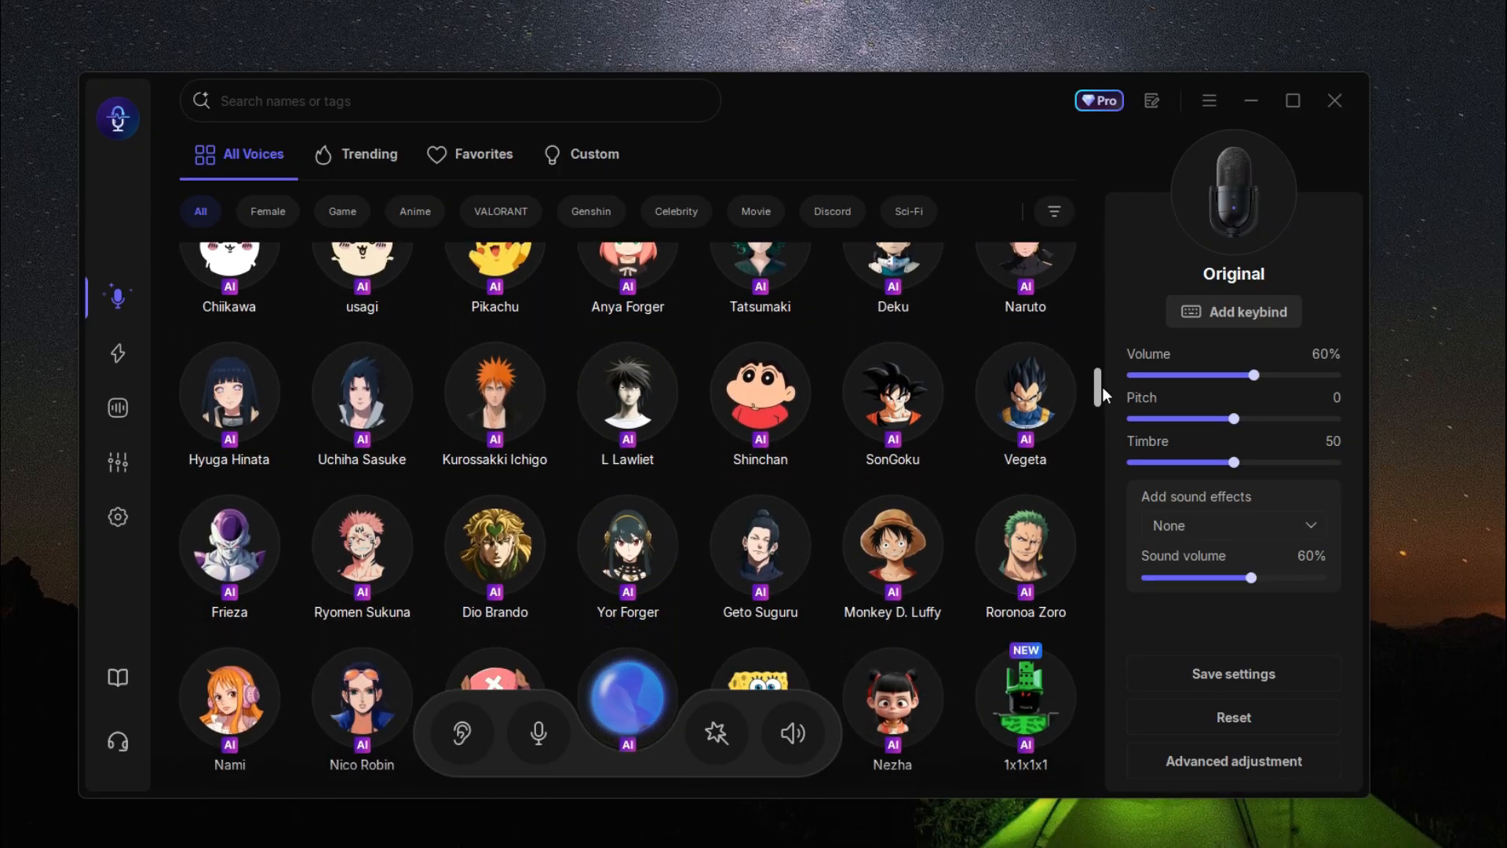
pyautogui.scroll(-3)
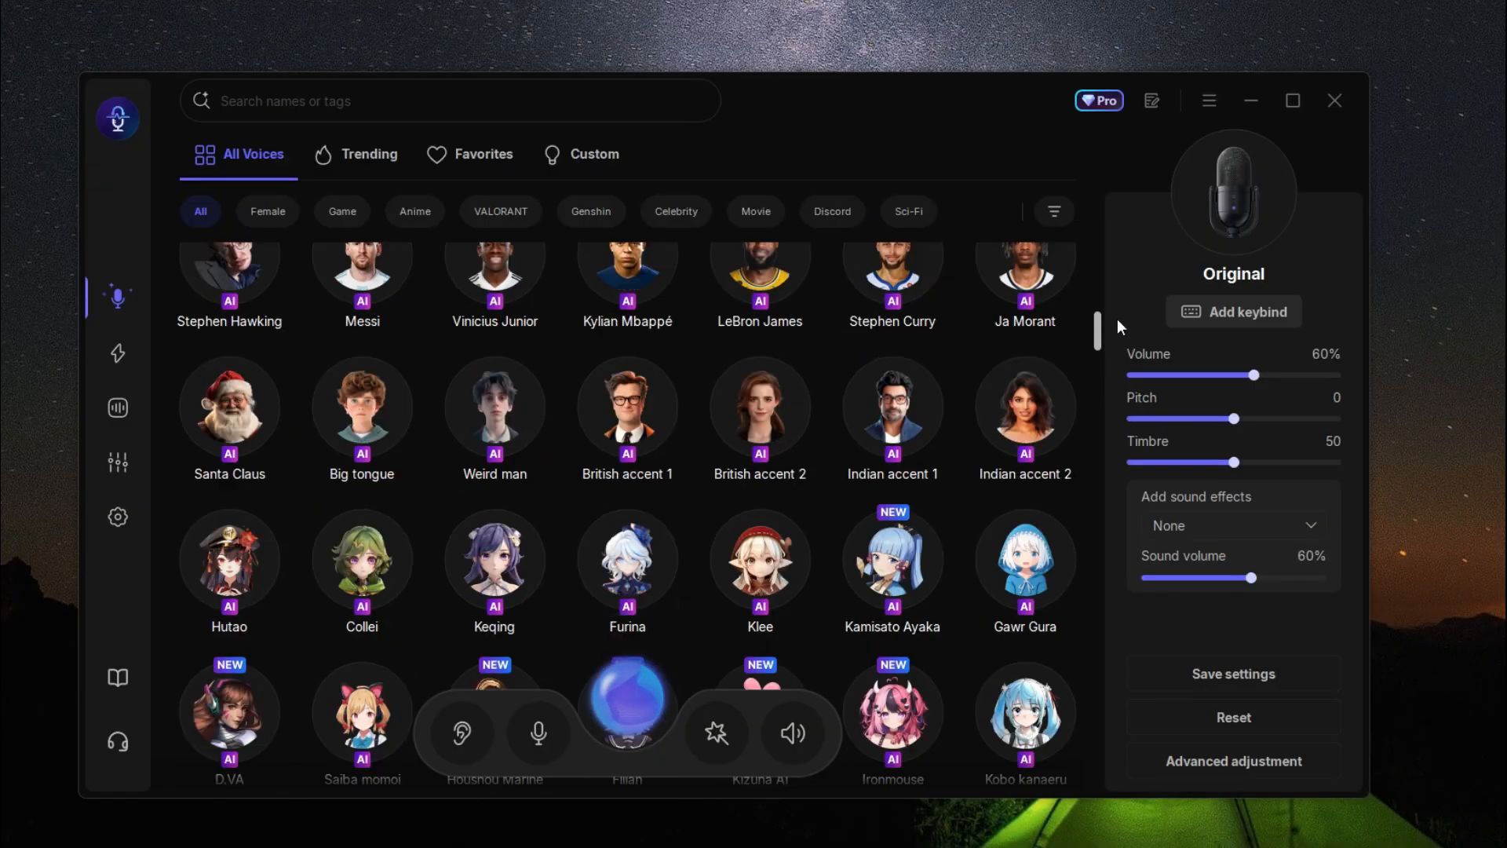
# Switch to the File Mode page for changing an audio or video file's voice
pyautogui.click(118, 407)
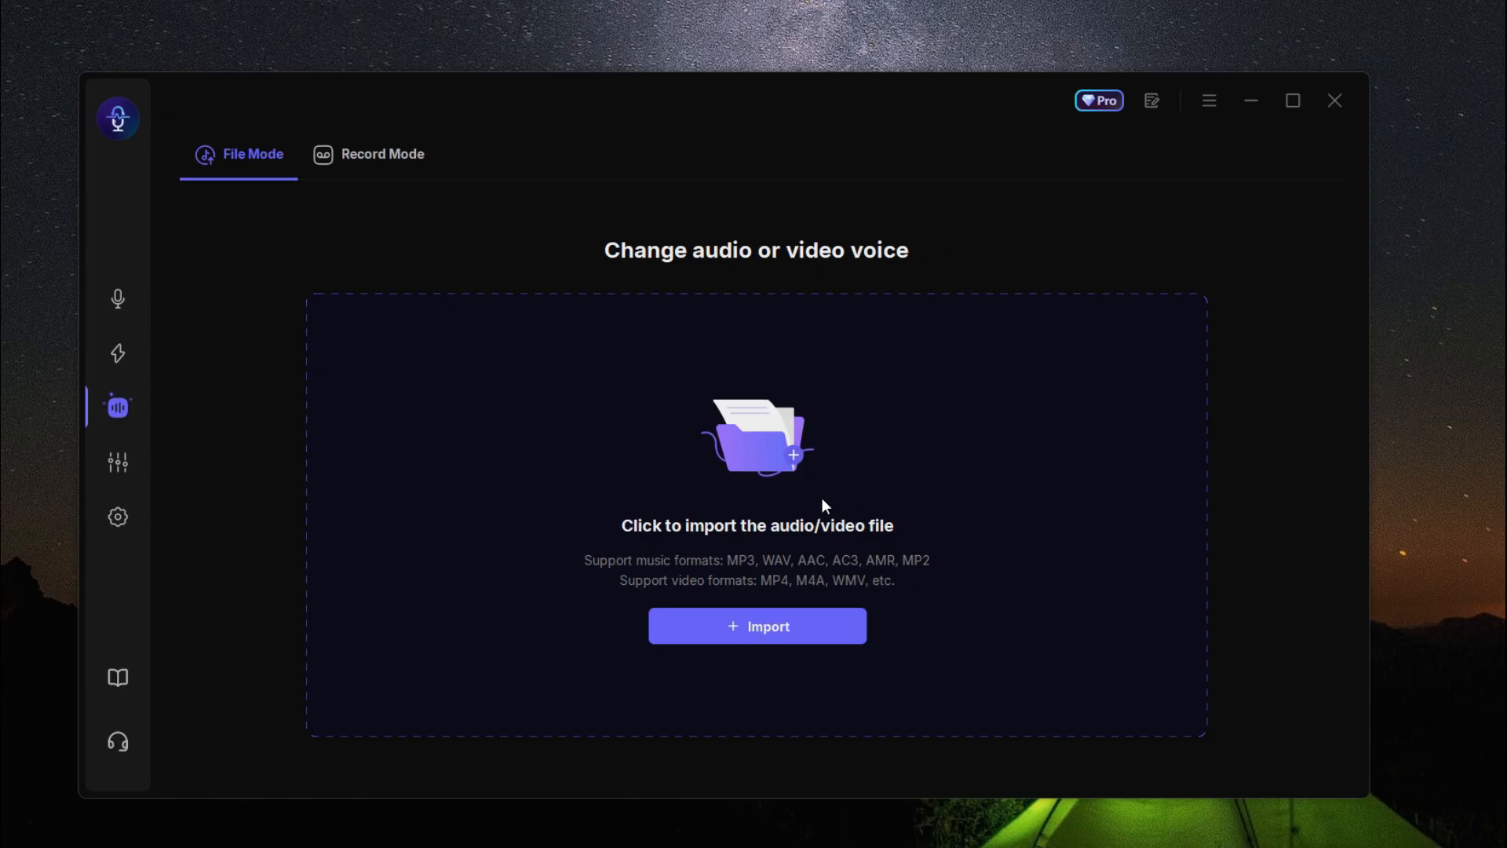
# Return to the voice catalogue and set Discord's input to VoiceWave Microphone (EaseUS Virtual Device)
pyautogui.click(118, 298)
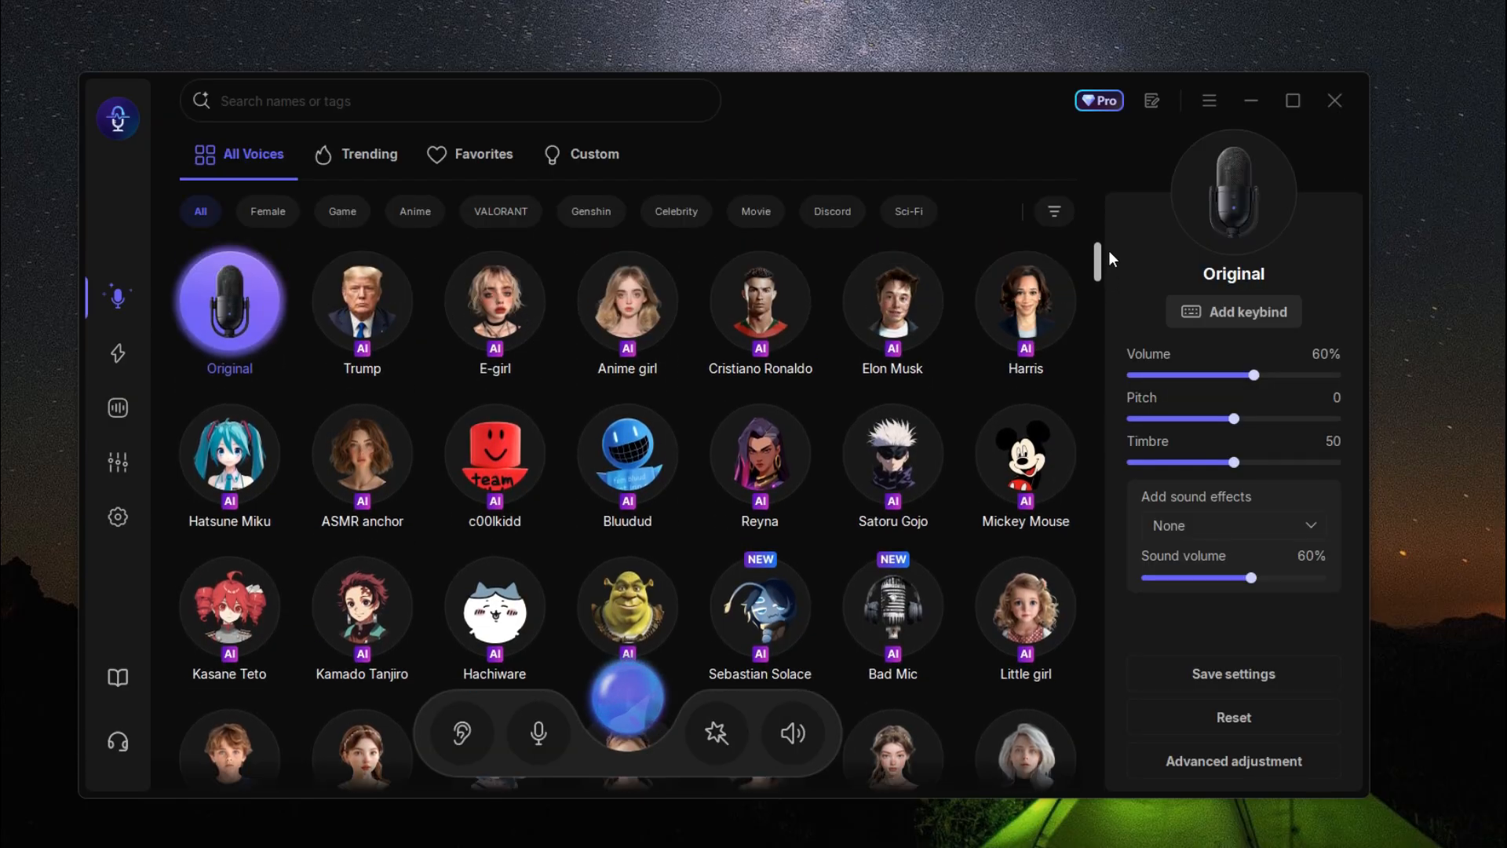
pyautogui.scroll(-3)
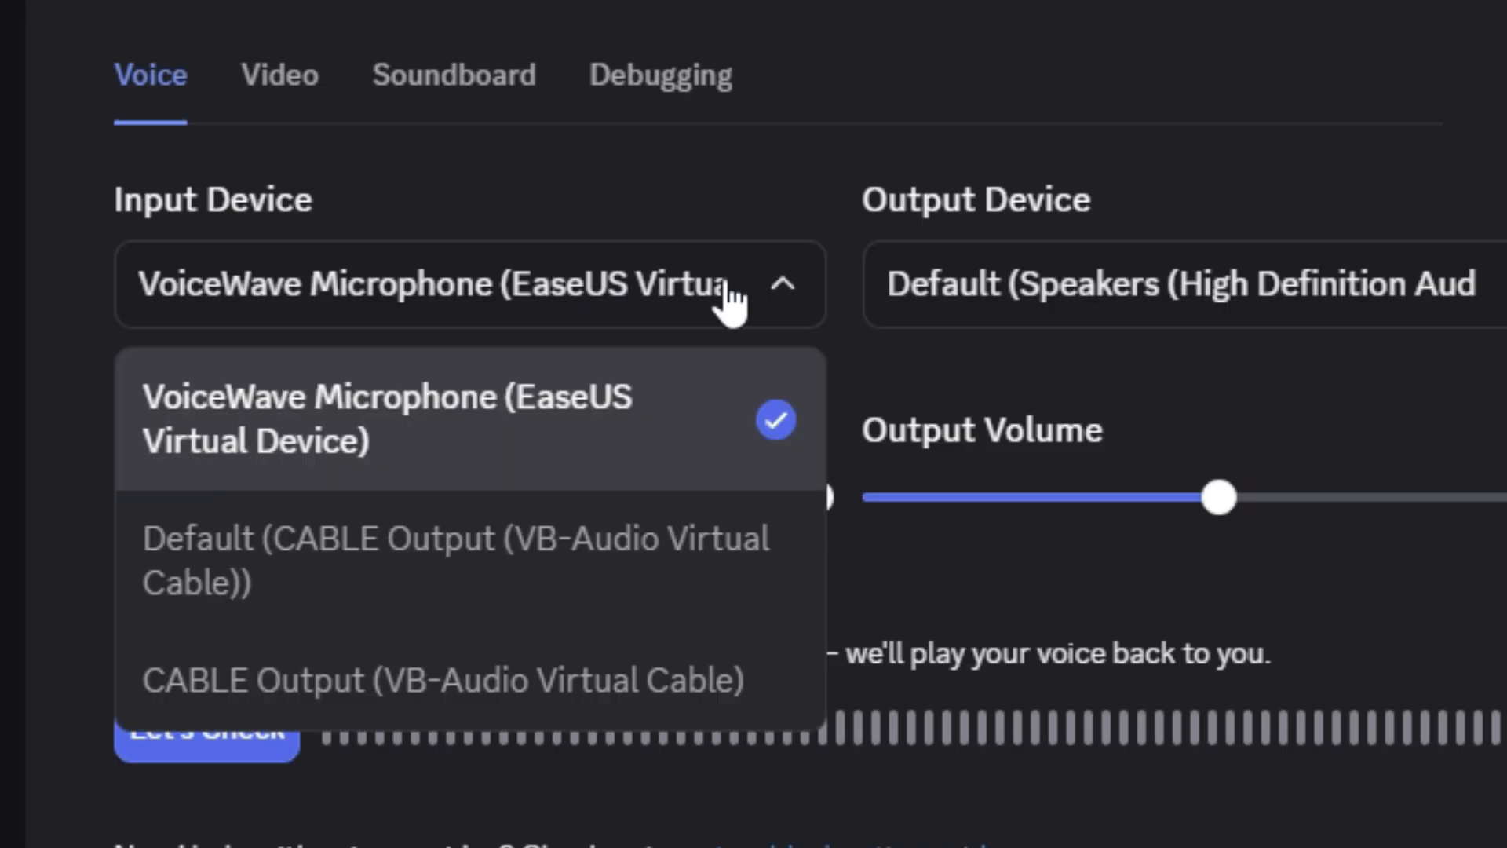
pyautogui.click(440, 680)
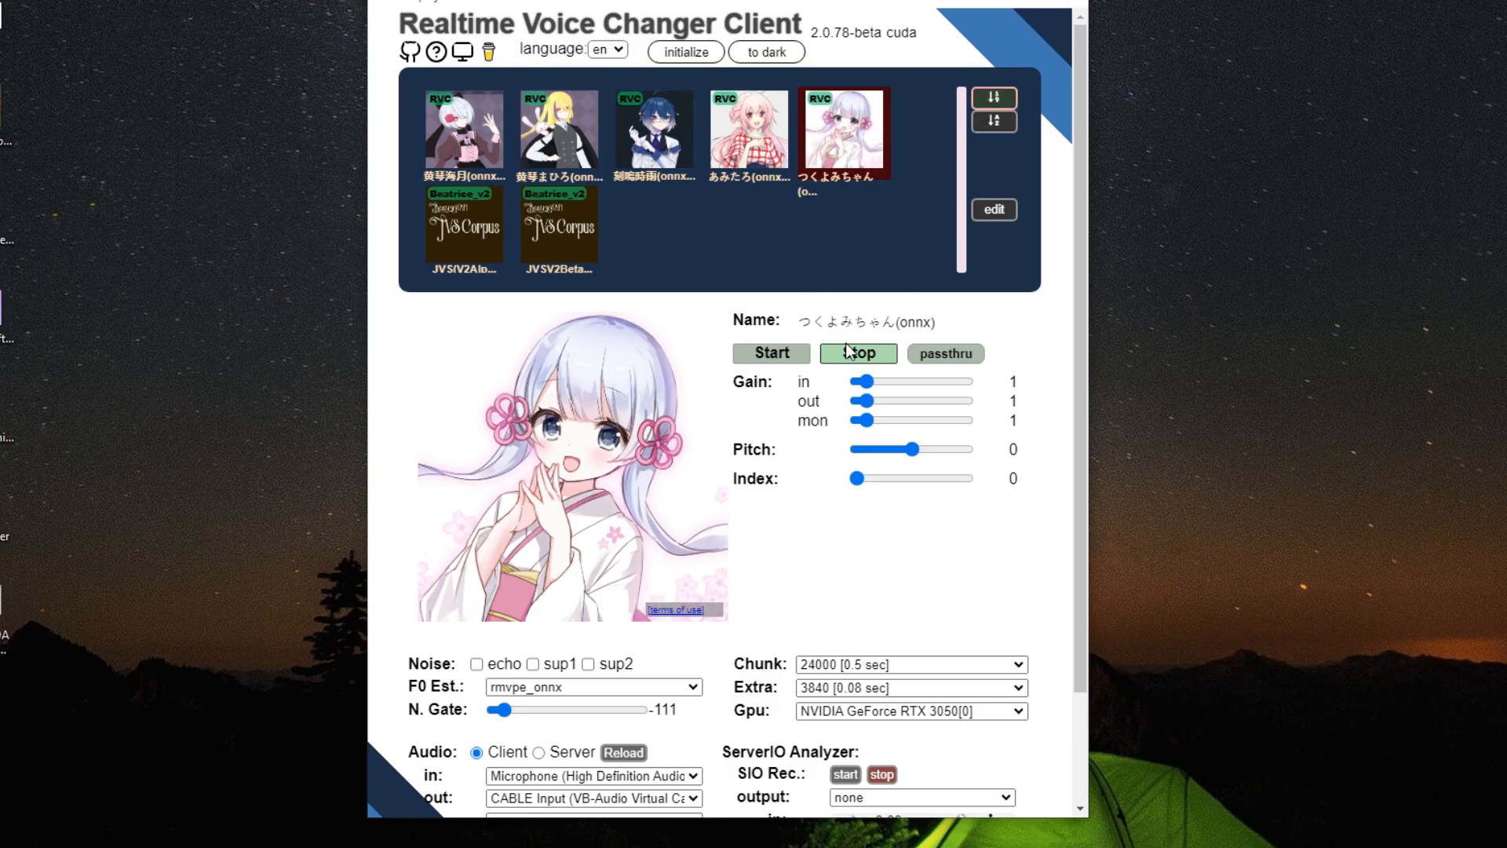
pyautogui.scroll(-3)
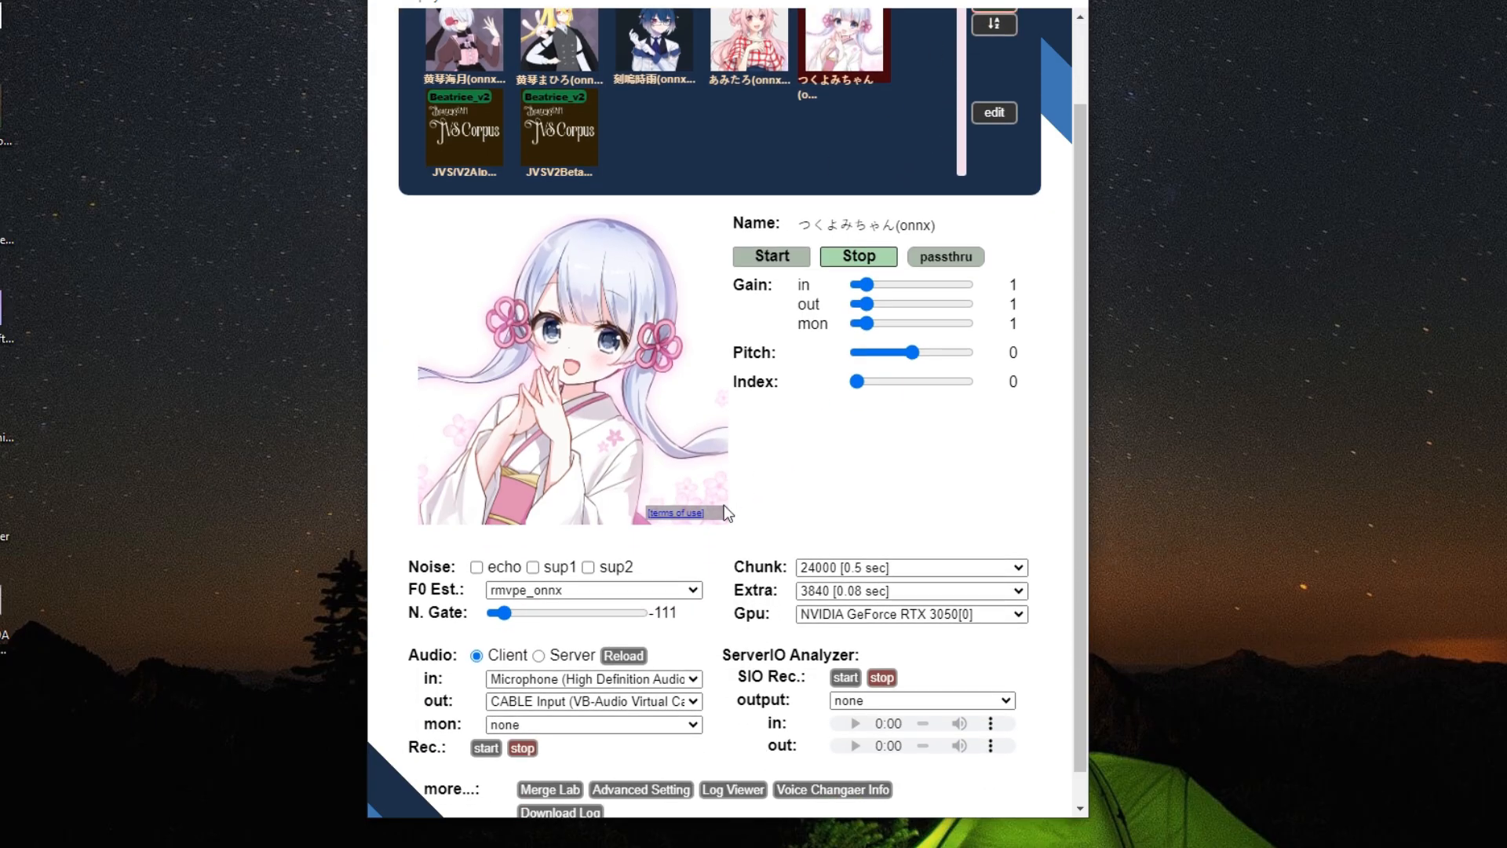
pyautogui.moveTo(572, 696)
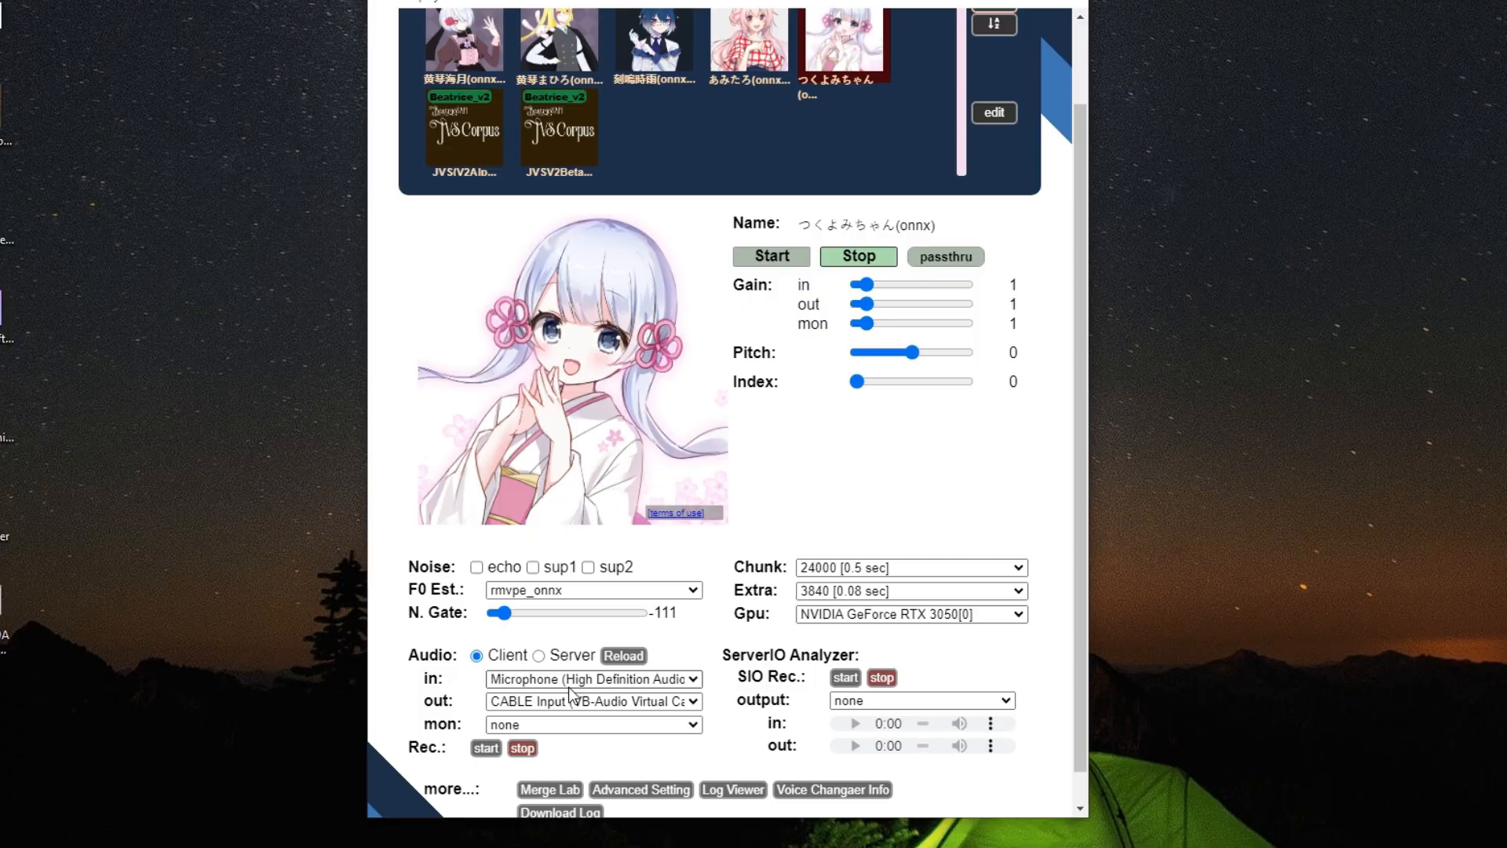